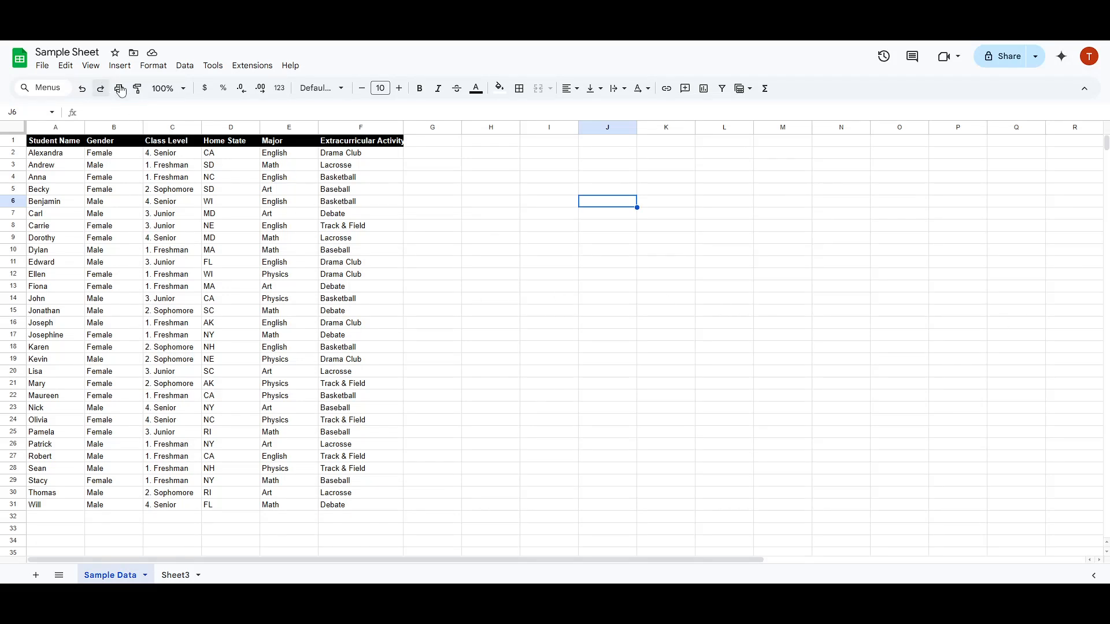
- Zoom the Sample Data sheet to 150%, try 125%, then settle back on 150%
{"action": "left_click", "coordinate": [164, 88]}
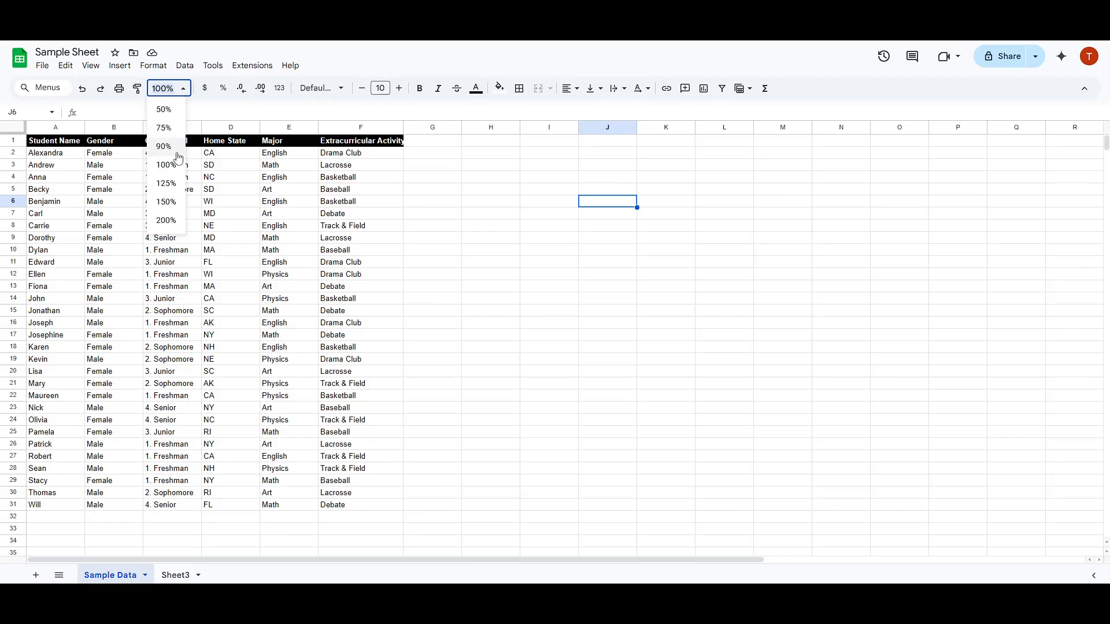
{"action": "left_click", "coordinate": [165, 201]}
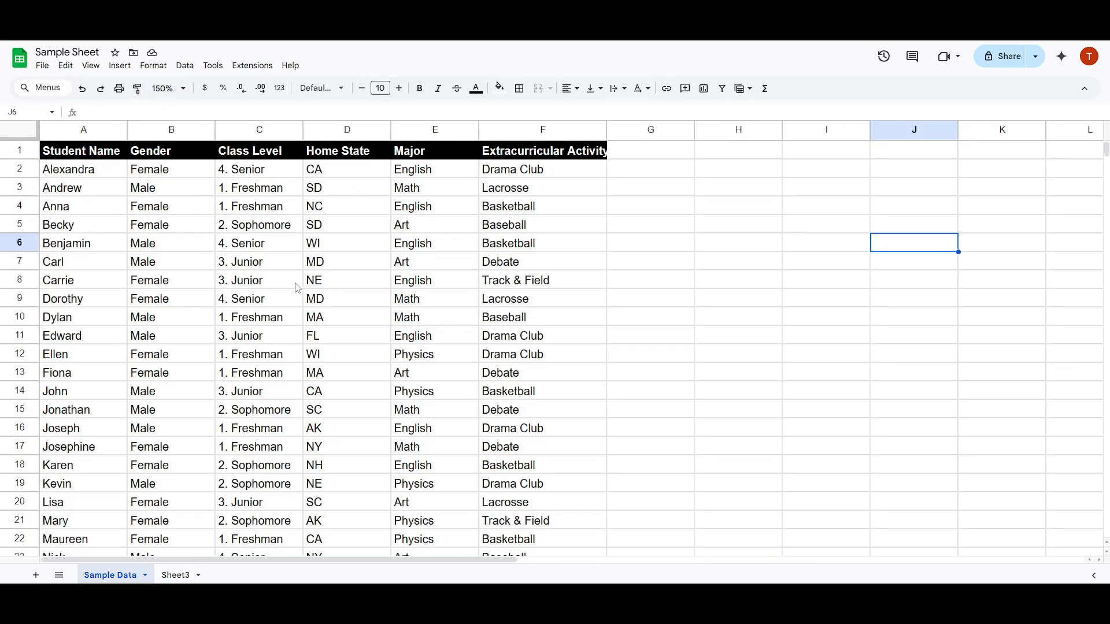
{"action": "mouse_move", "coordinate": [336, 288]}
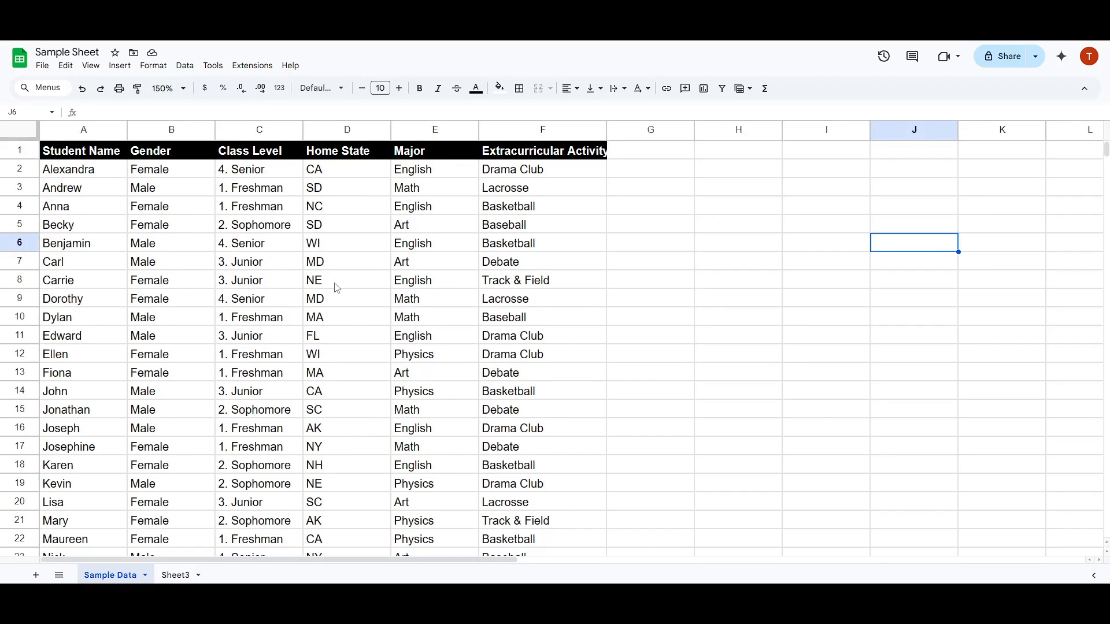
{"action": "mouse_move", "coordinate": [215, 131]}
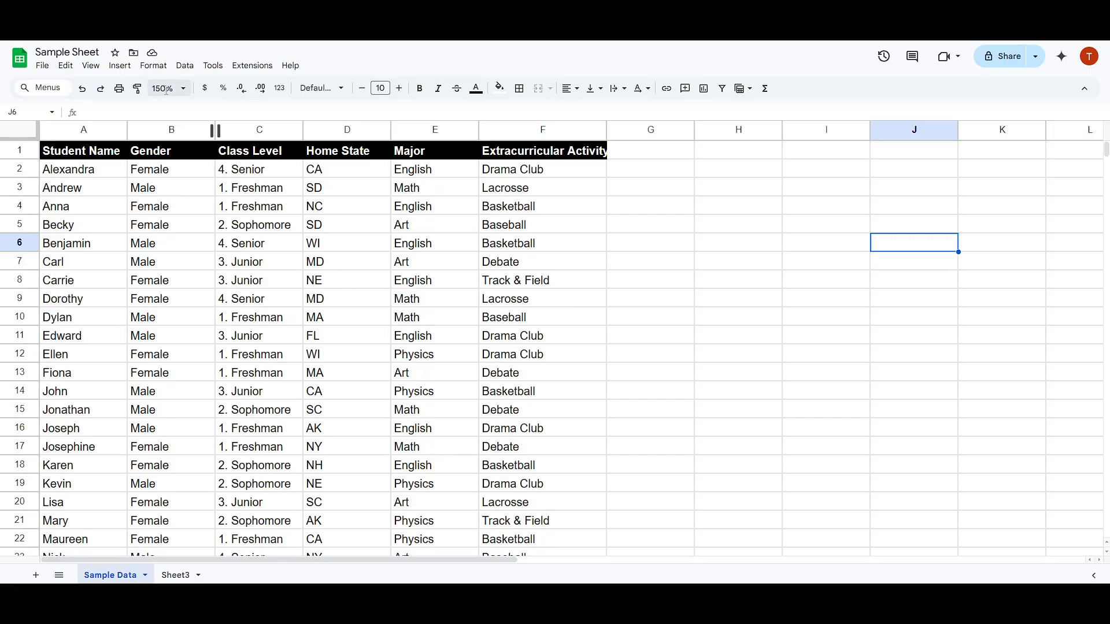
{"action": "left_click", "coordinate": [166, 88]}
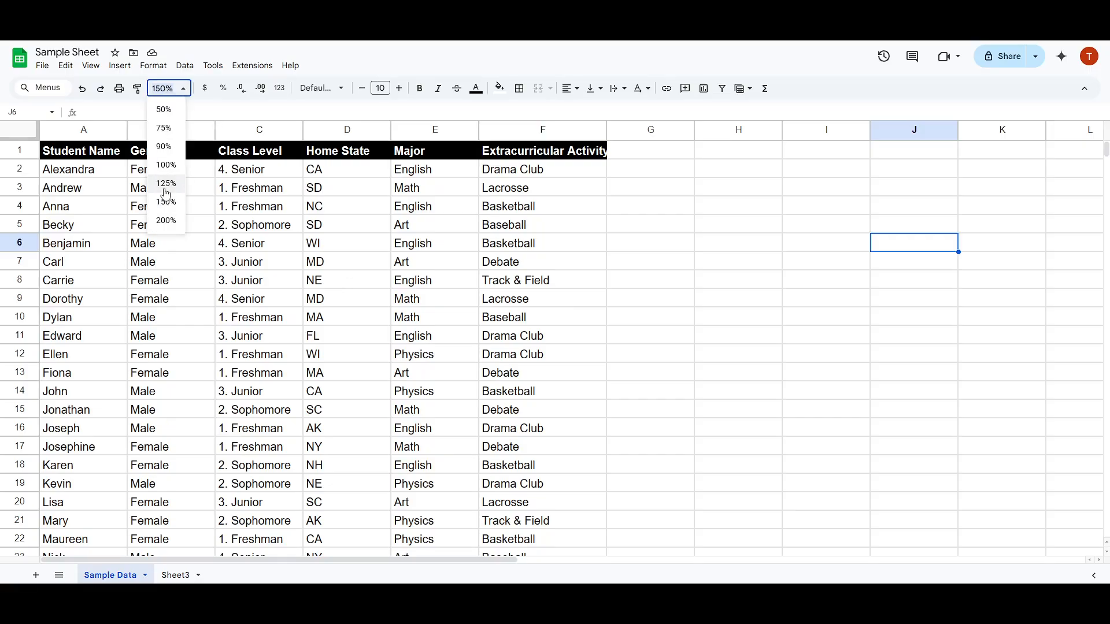
{"action": "left_click", "coordinate": [166, 184]}
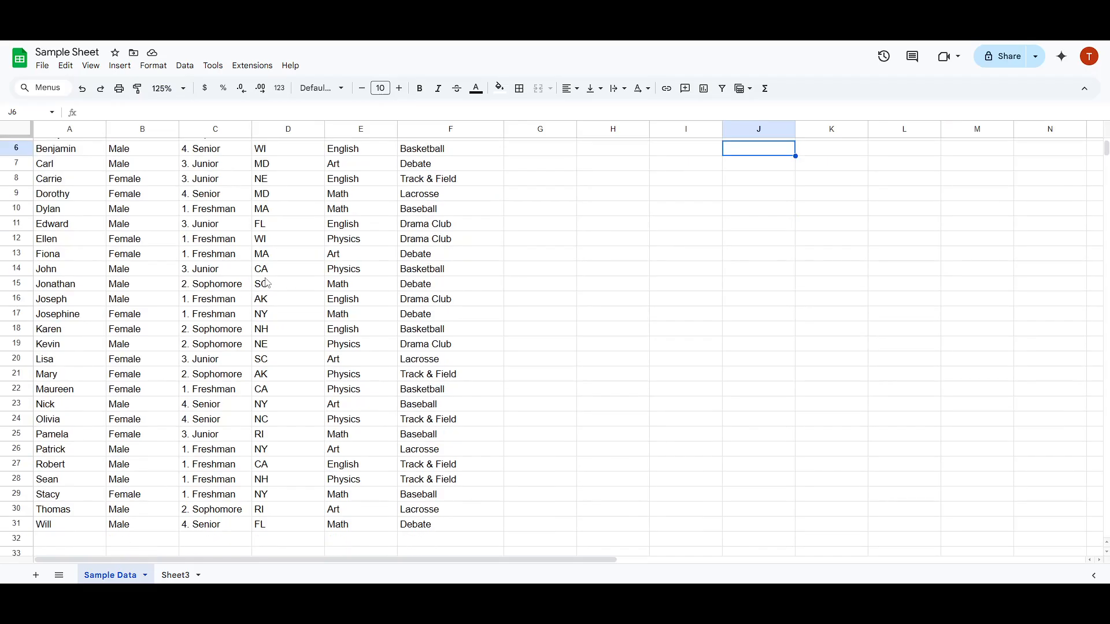
{"action": "scroll", "scroll_direction": "up", "scroll_amount": 3}
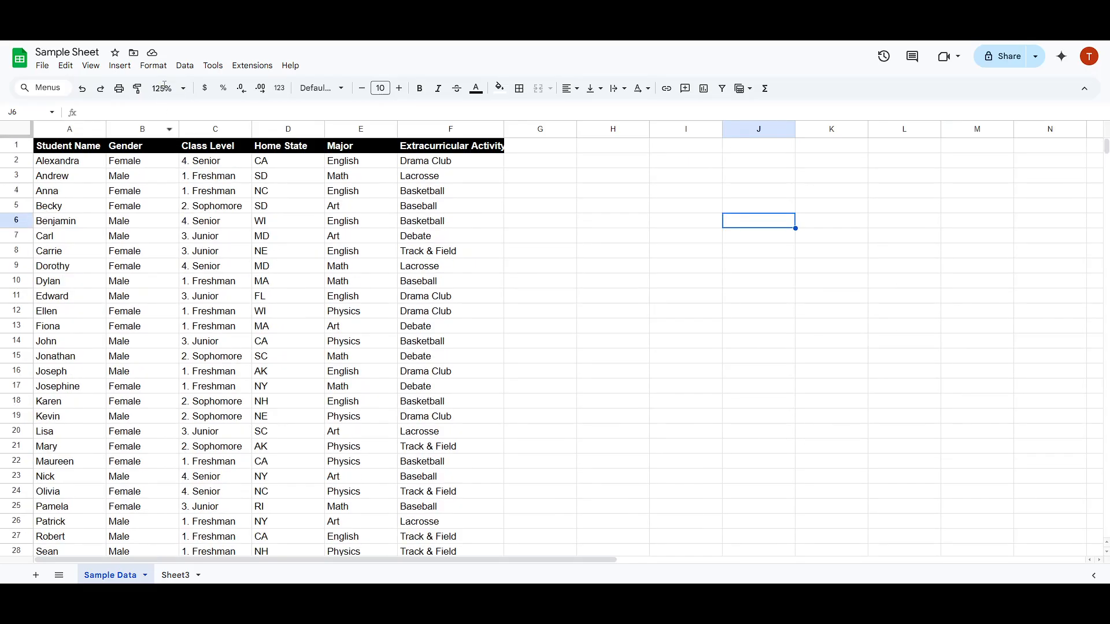
{"action": "left_click", "coordinate": [164, 88]}
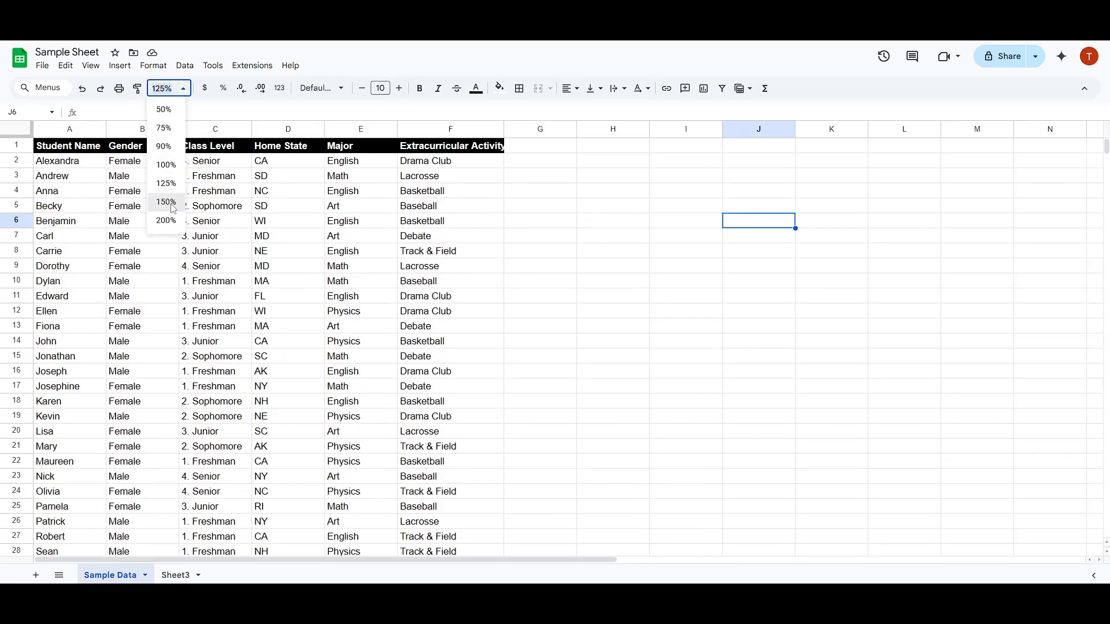
{"action": "left_click", "coordinate": [165, 201]}
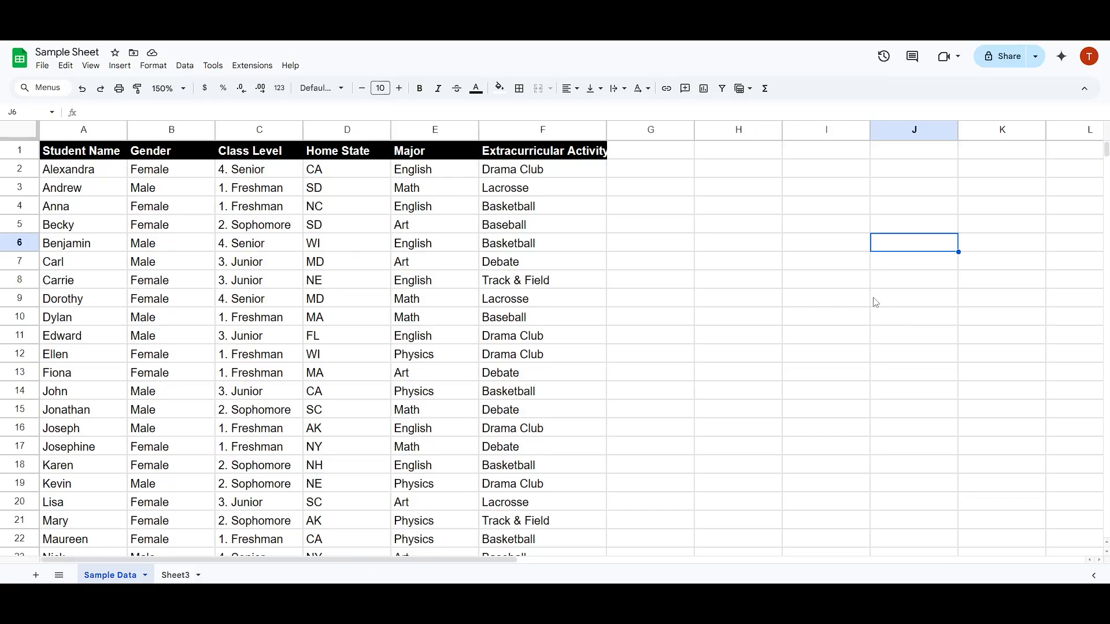
- Select the student data range A1:F31, headers through row 31
{"action": "left_click", "coordinate": [84, 151]}
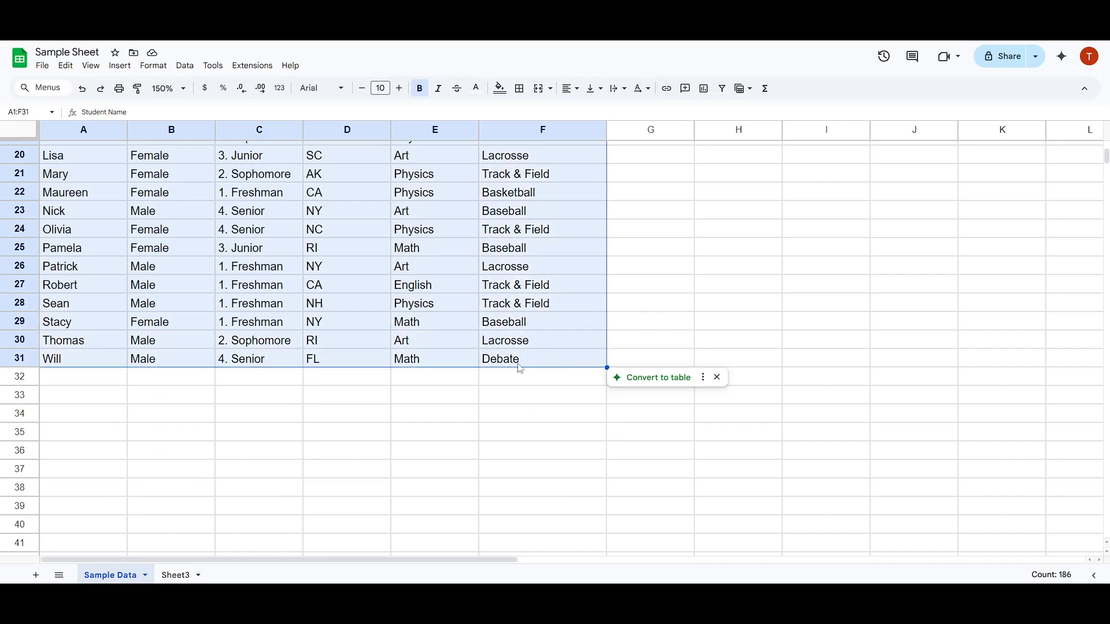
{"action": "scroll", "scroll_direction": "up", "scroll_amount": 3}
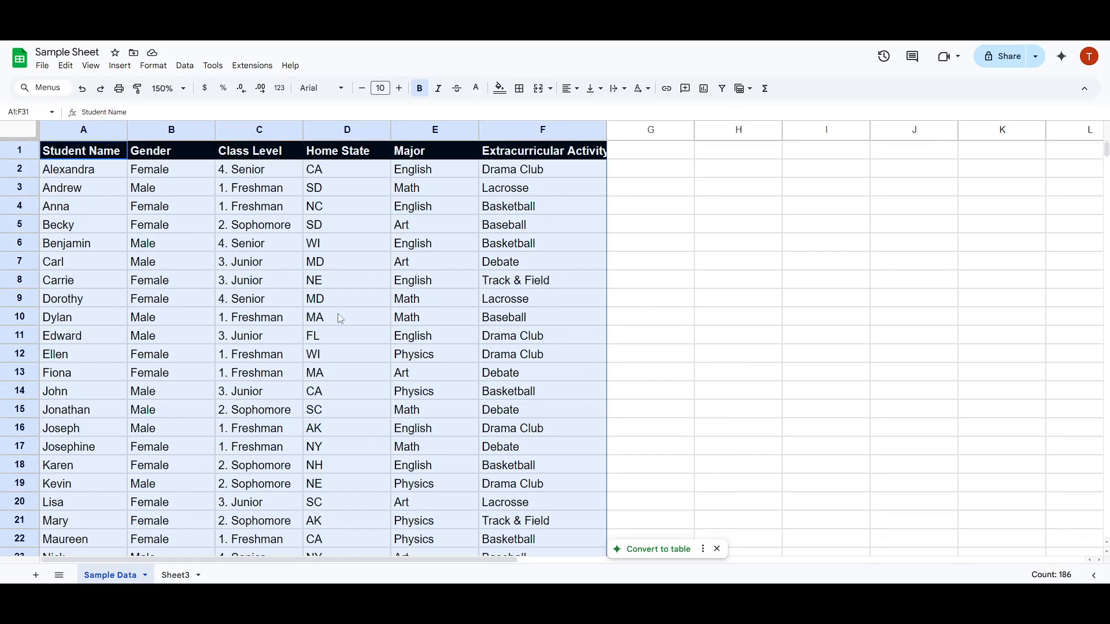
{"action": "mouse_move", "coordinate": [466, 276]}
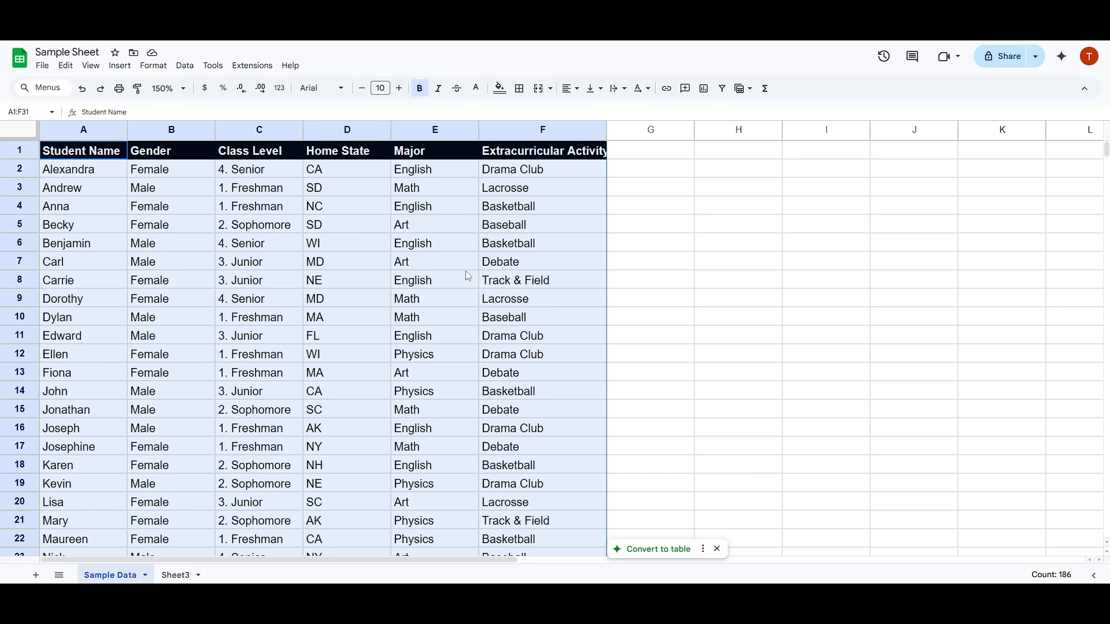
{"action": "mouse_move", "coordinate": [592, 263]}
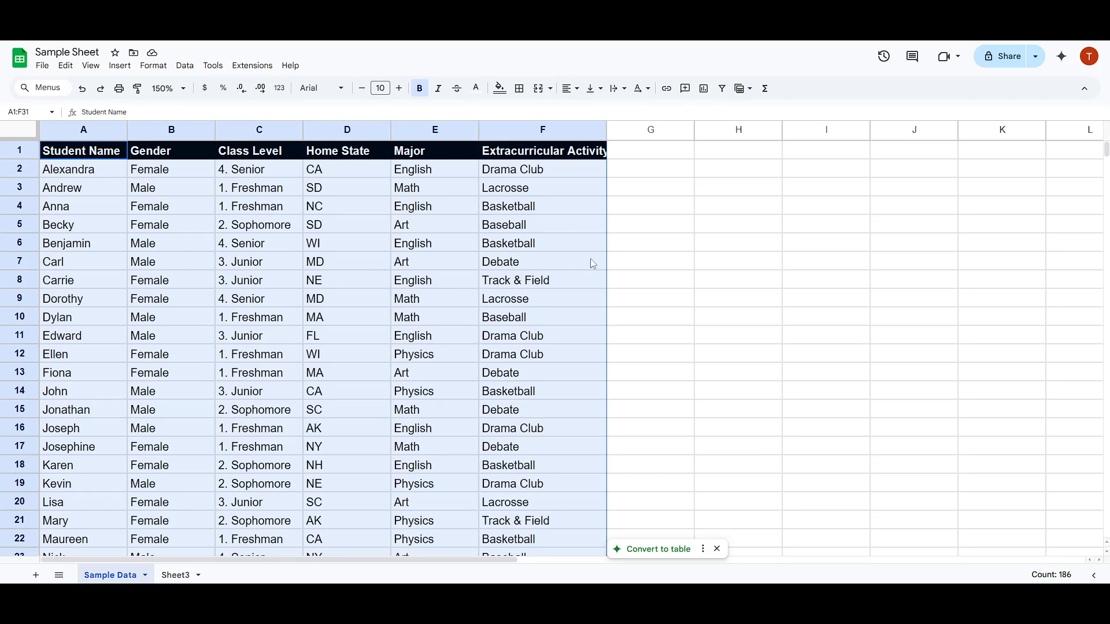
{"action": "mouse_move", "coordinate": [578, 236]}
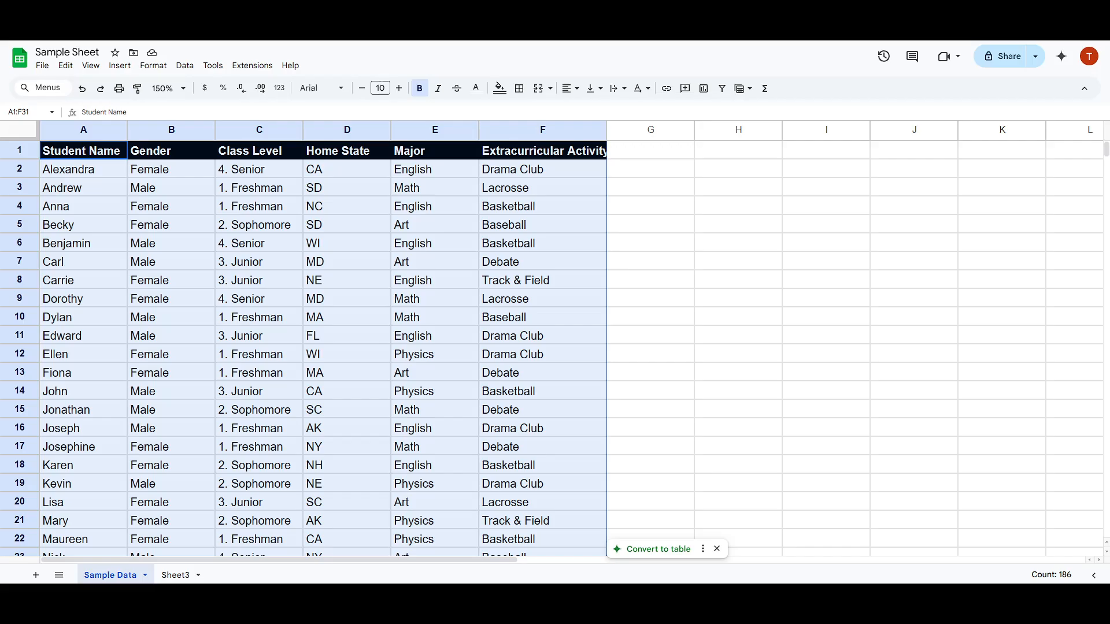
{"action": "mouse_move", "coordinate": [650, 381]}
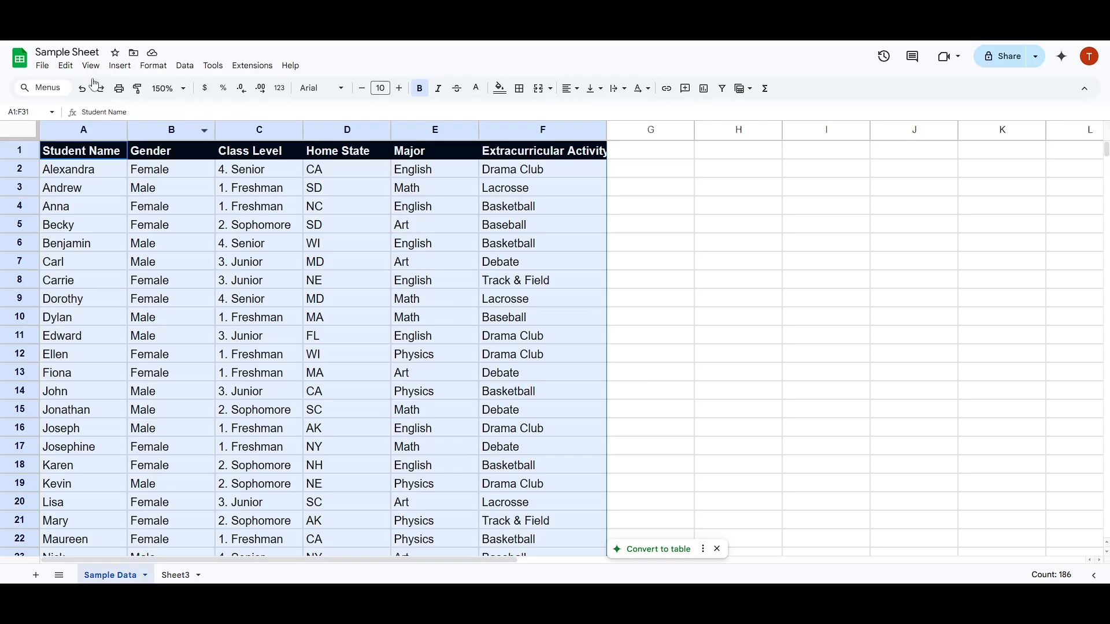
- Insert a pivot table from the selected range A1:F31 on a new sheet
{"action": "left_click", "coordinate": [119, 64]}
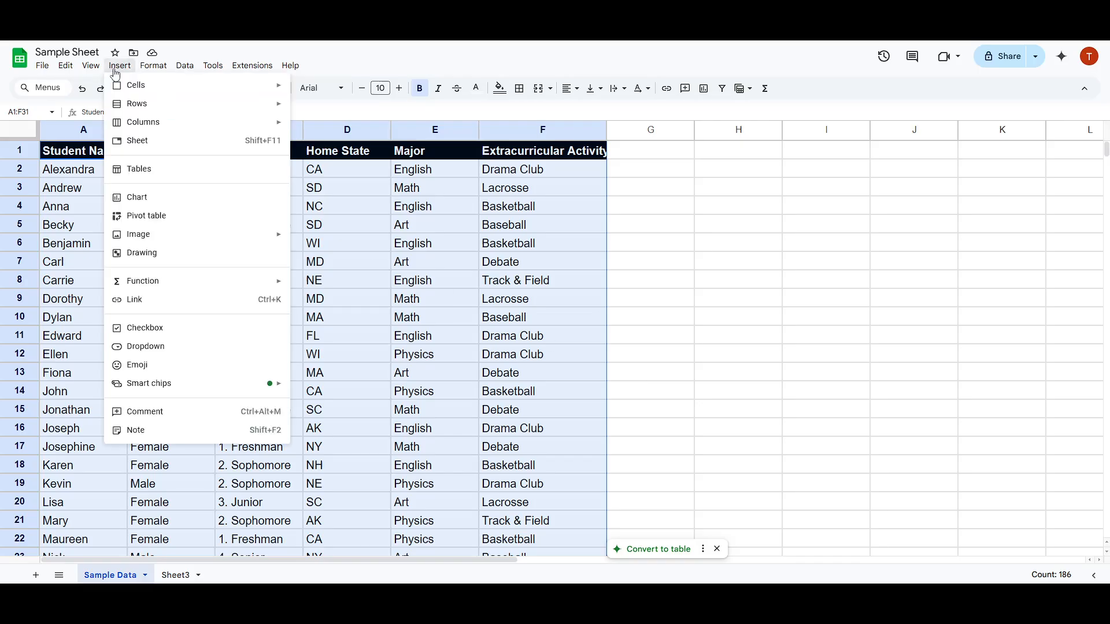
{"action": "mouse_move", "coordinate": [156, 326]}
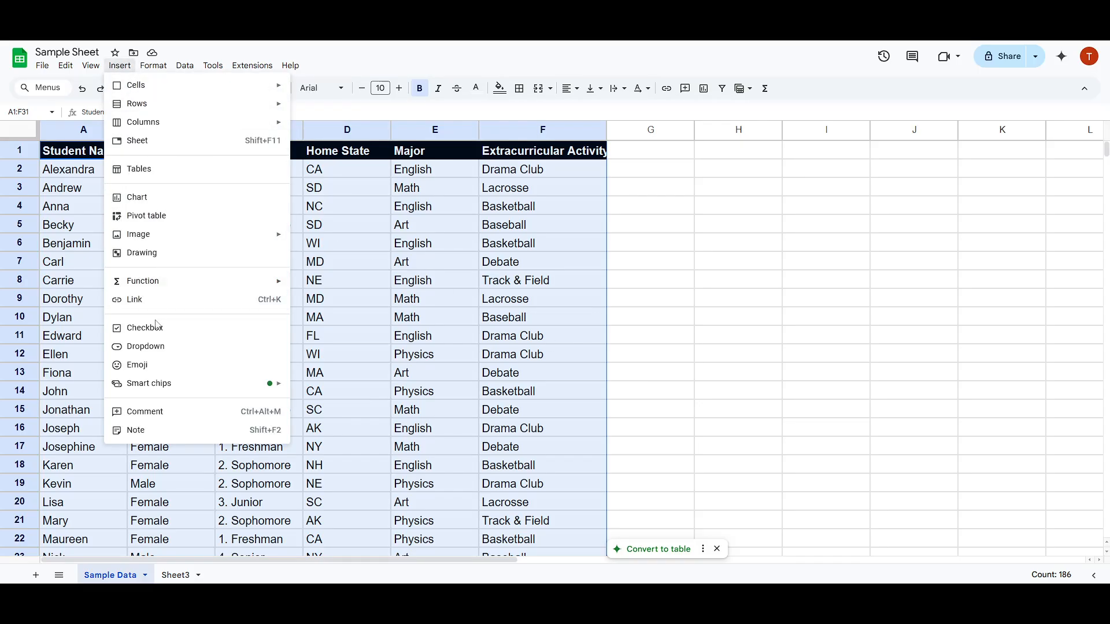
{"action": "mouse_move", "coordinate": [141, 282]}
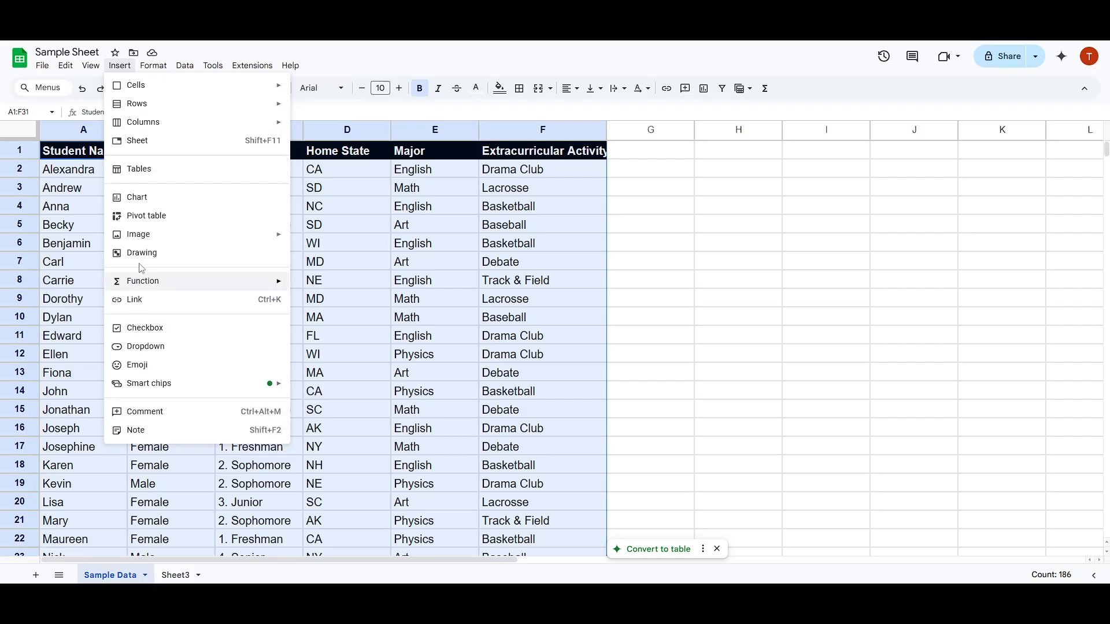
{"action": "mouse_move", "coordinate": [146, 215]}
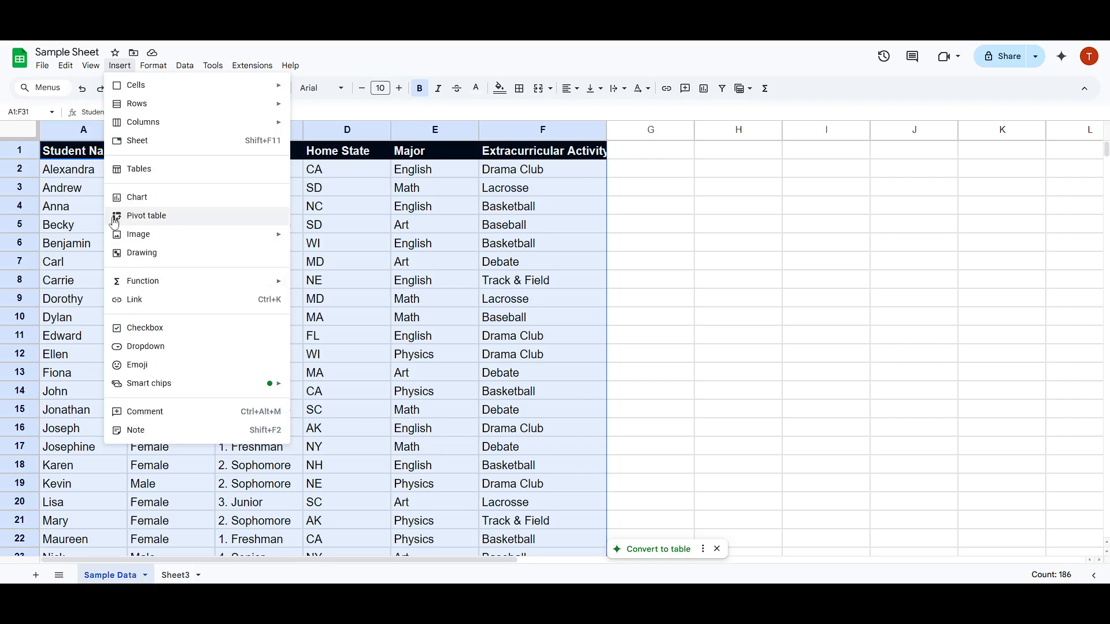
{"action": "mouse_move", "coordinate": [134, 223]}
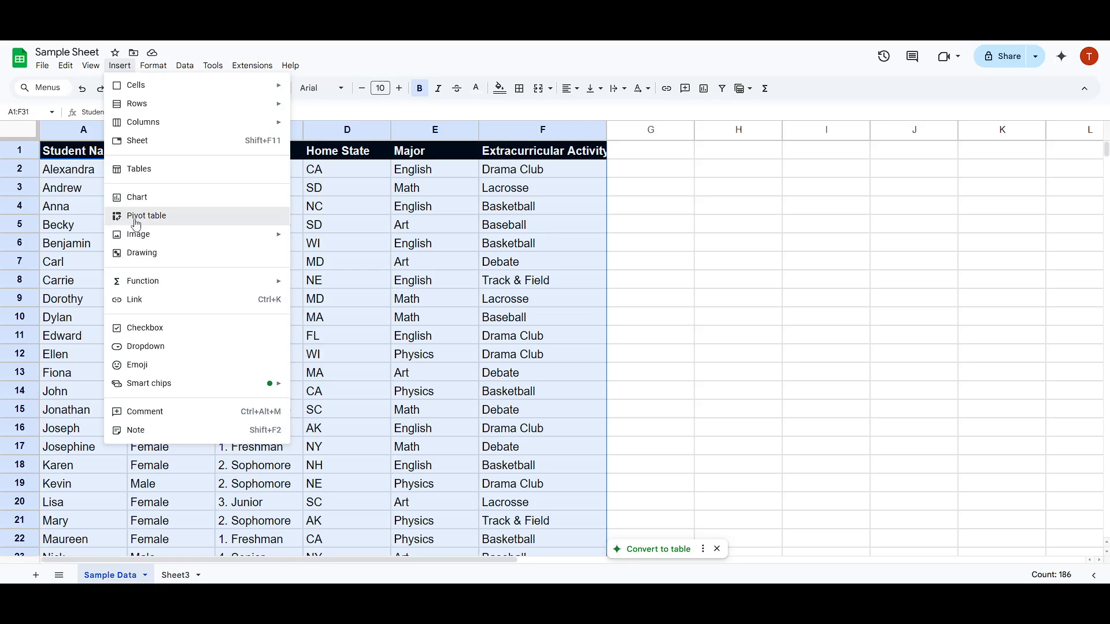
{"action": "left_click", "coordinate": [147, 215]}
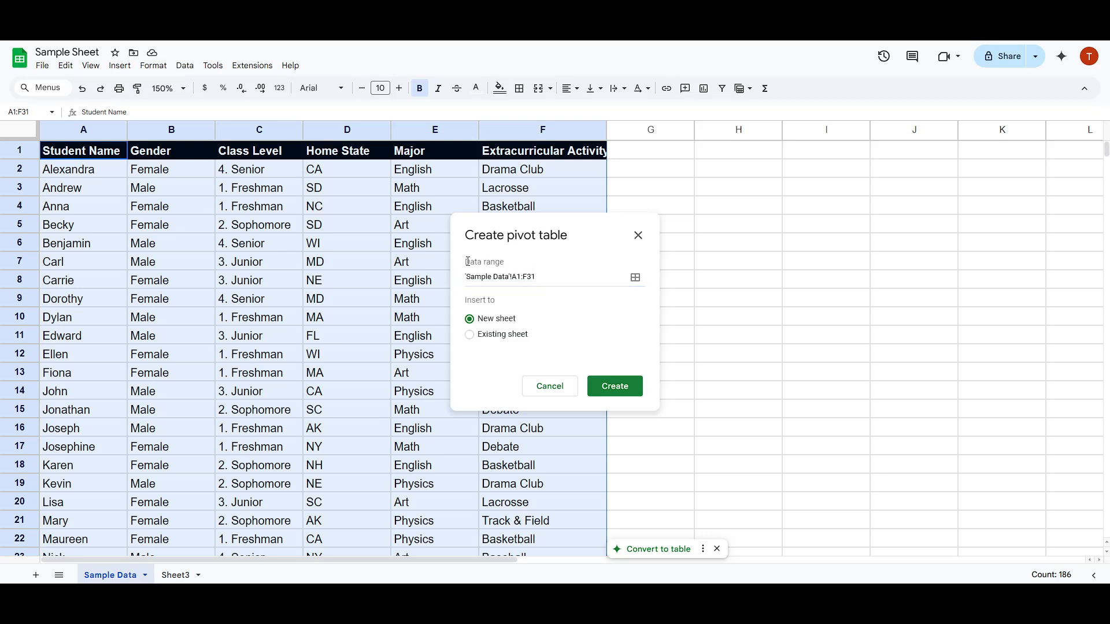
{"action": "mouse_move", "coordinate": [513, 267]}
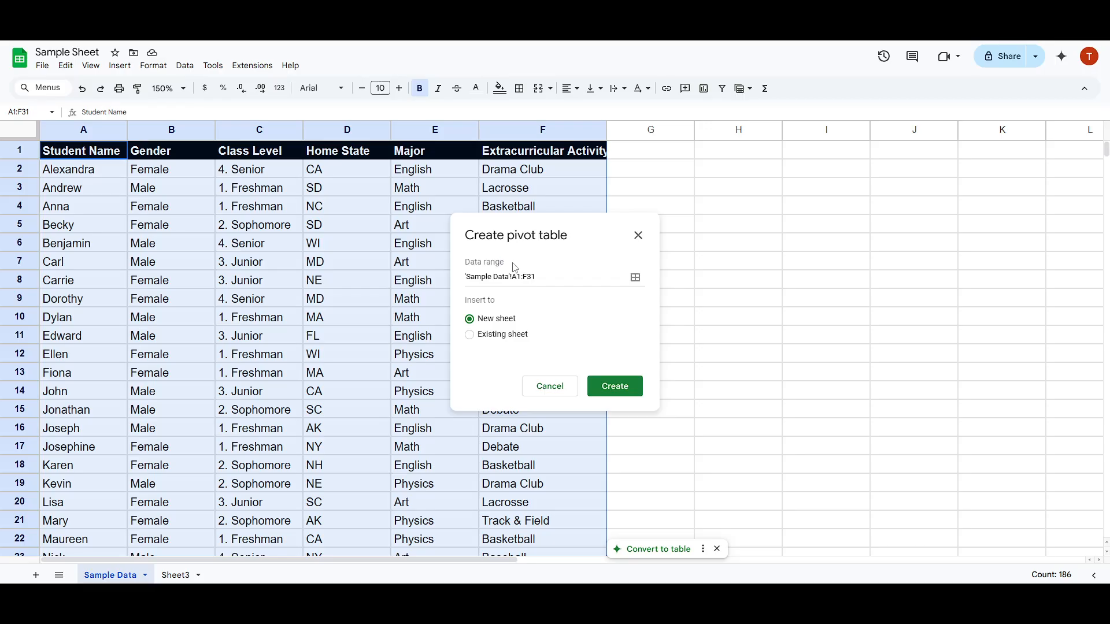
{"action": "mouse_move", "coordinate": [488, 323]}
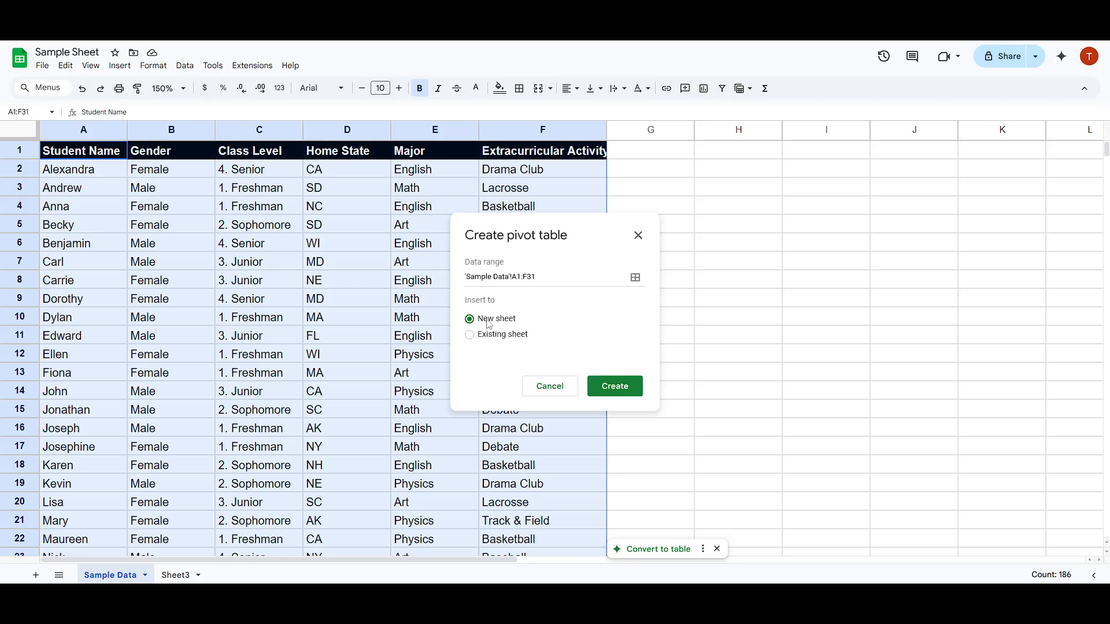
{"action": "mouse_move", "coordinate": [560, 326]}
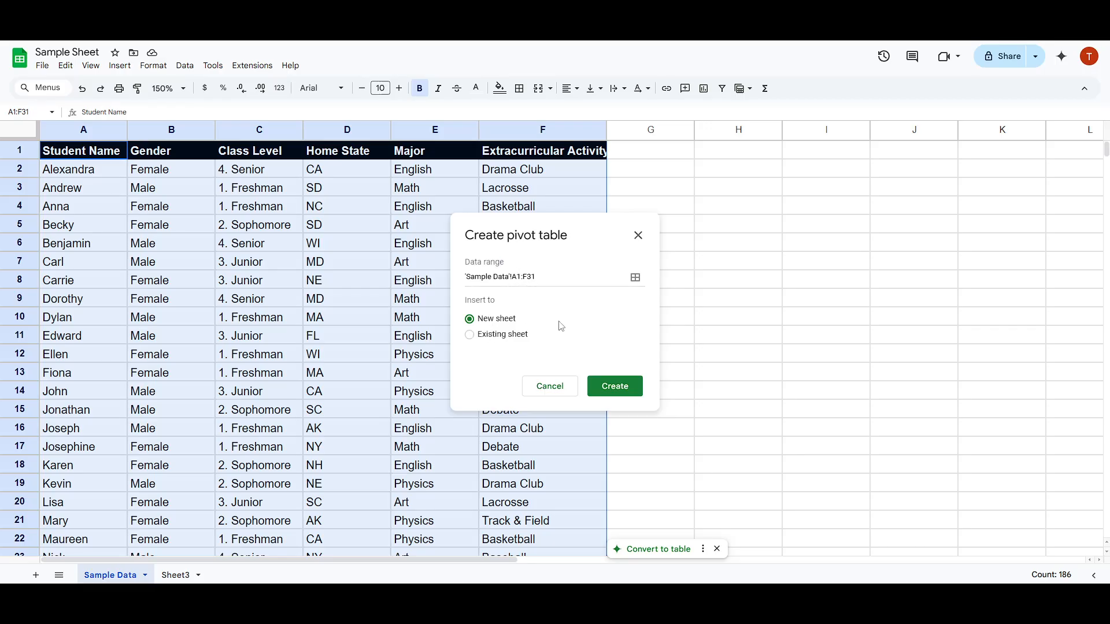
{"action": "left_click", "coordinate": [470, 334]}
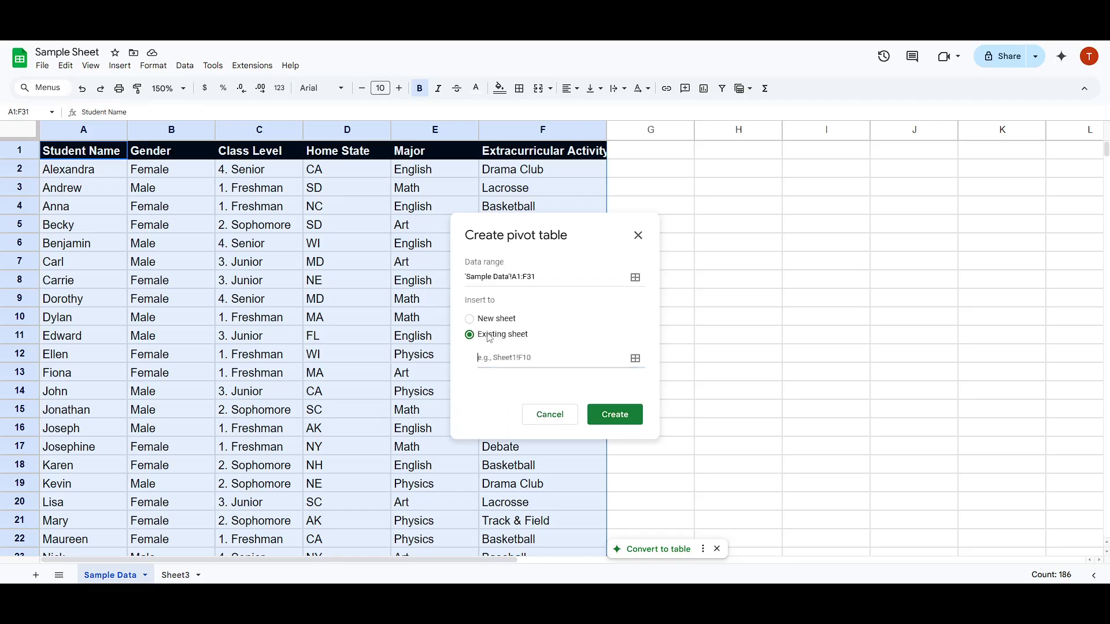
{"action": "left_click", "coordinate": [470, 320]}
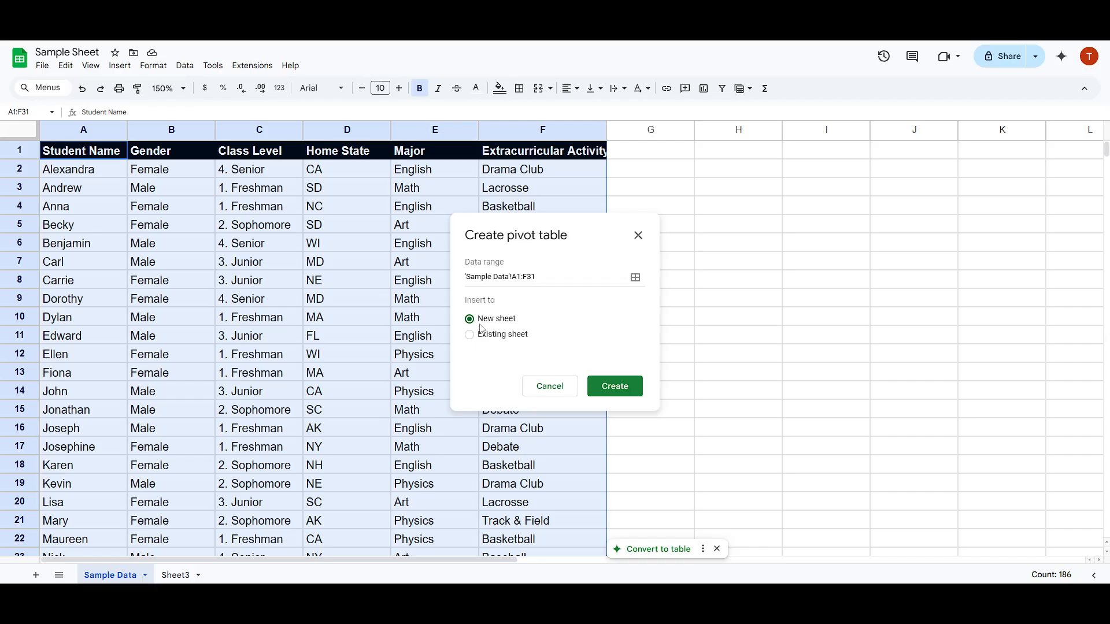
{"action": "left_click", "coordinate": [469, 334]}
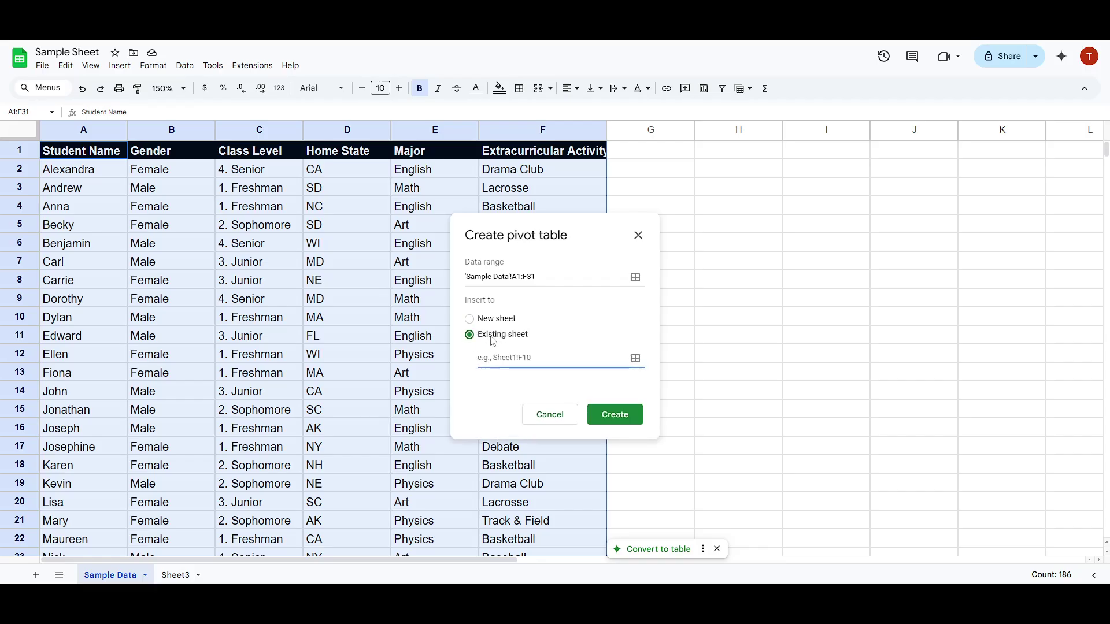
{"action": "left_click", "coordinate": [469, 319]}
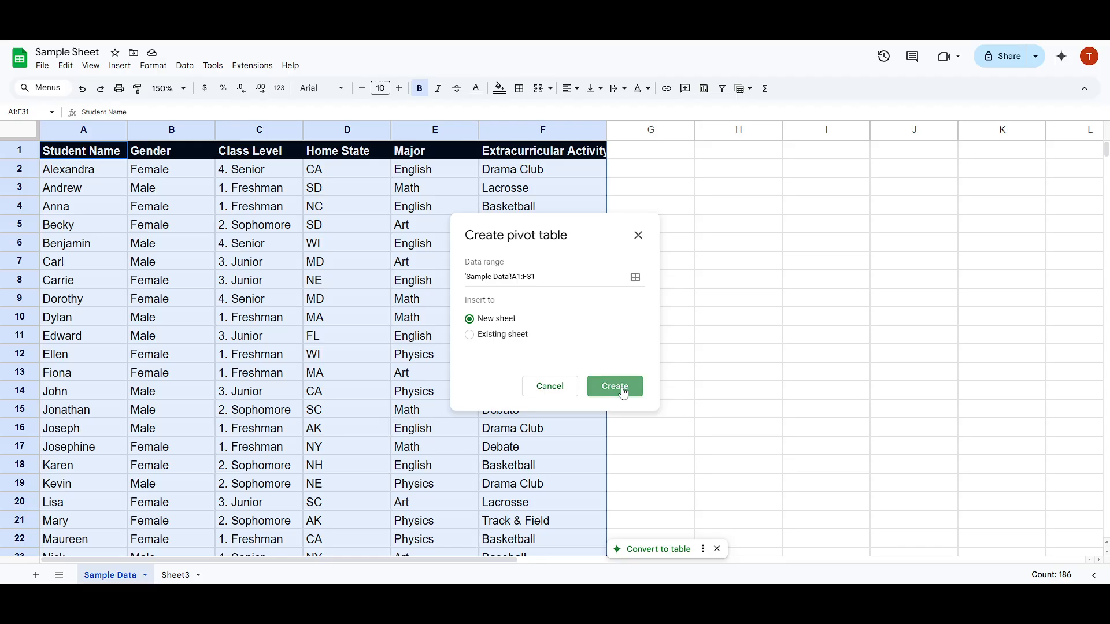
- Collapse the Suggested layouts section in the Pivot table editor
{"action": "left_click", "coordinate": [613, 386]}
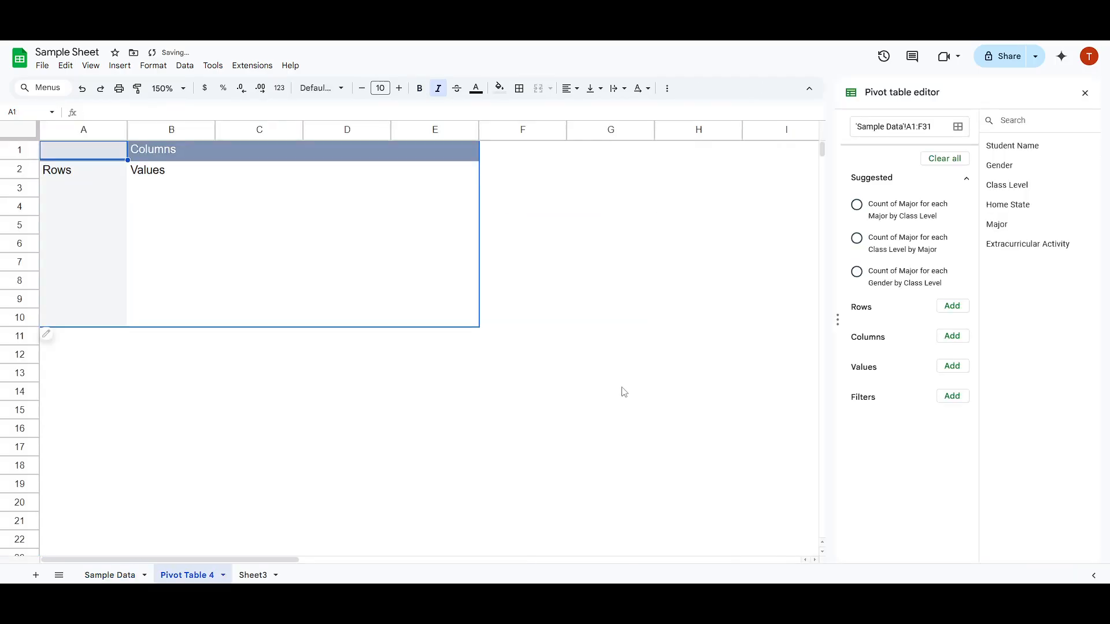
{"action": "mouse_move", "coordinate": [505, 292]}
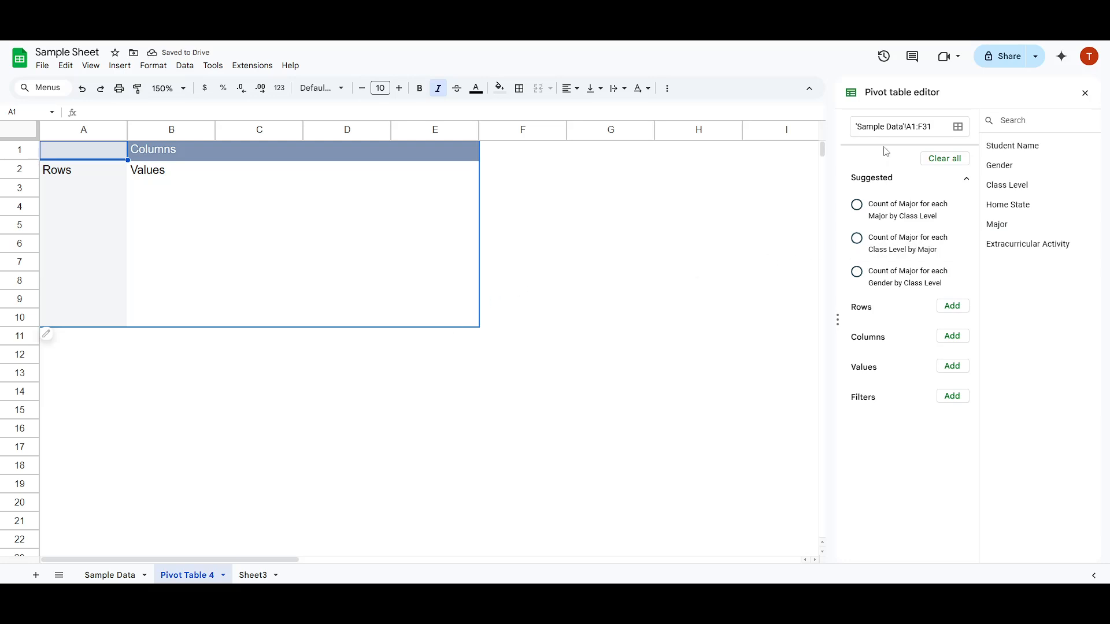
{"action": "mouse_move", "coordinate": [862, 411]}
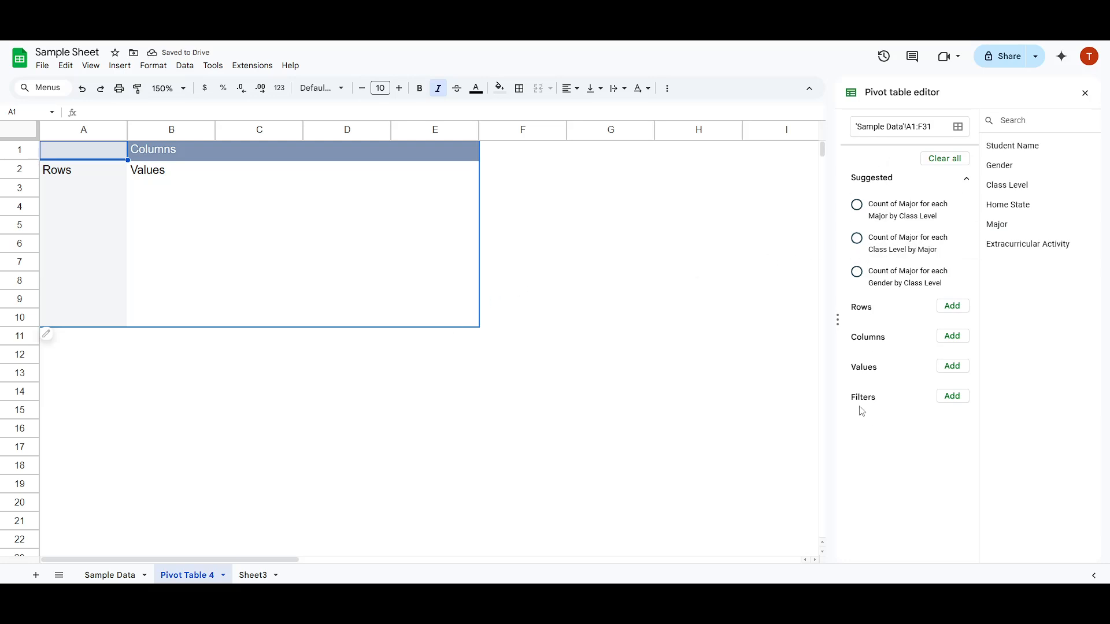
{"action": "mouse_move", "coordinate": [932, 421]}
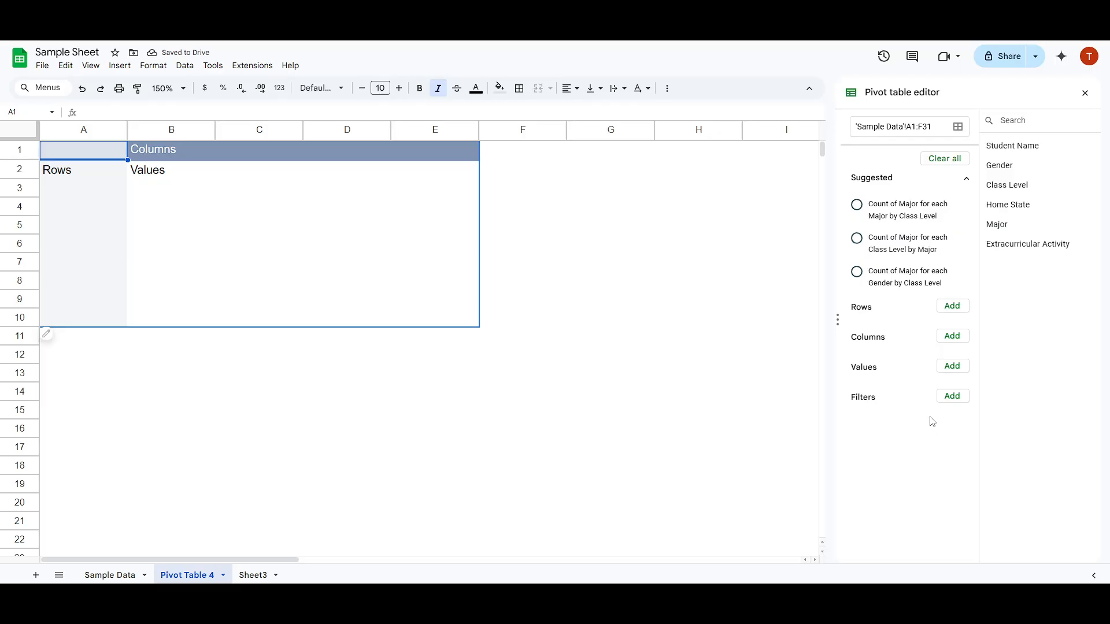
{"action": "mouse_move", "coordinate": [921, 210]}
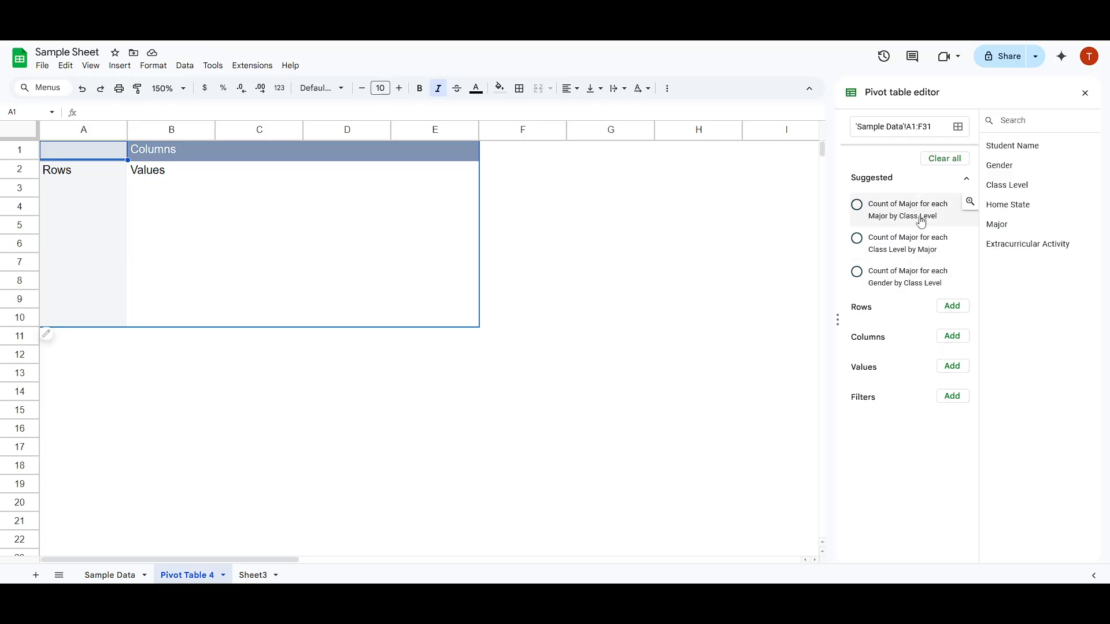
{"action": "mouse_move", "coordinate": [1008, 281]}
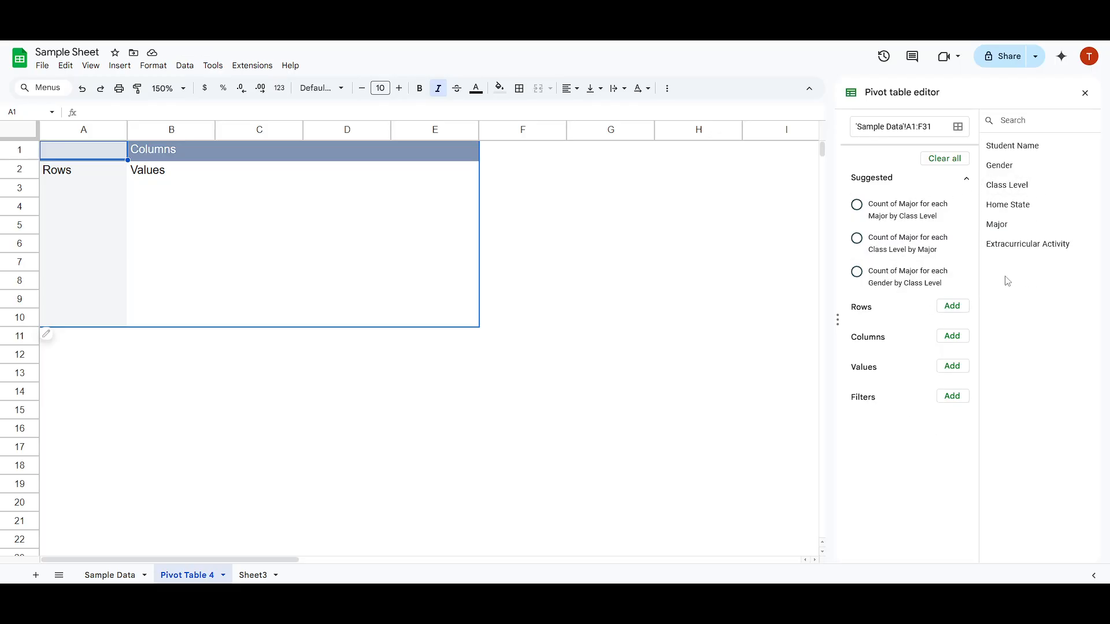
{"action": "mouse_move", "coordinate": [907, 242]}
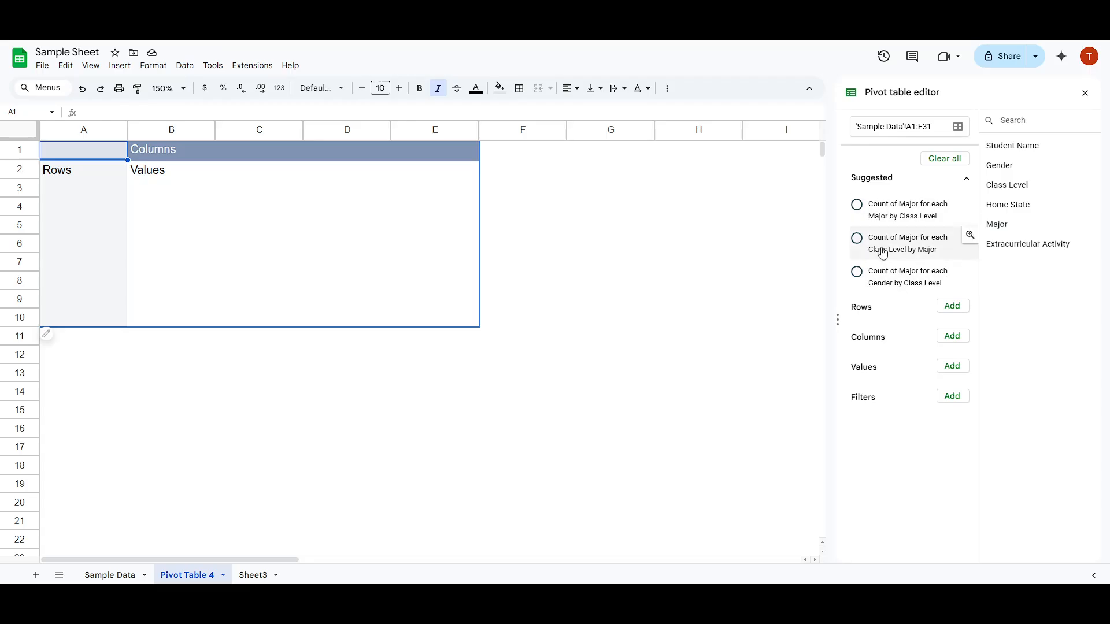
{"action": "mouse_move", "coordinate": [947, 271]}
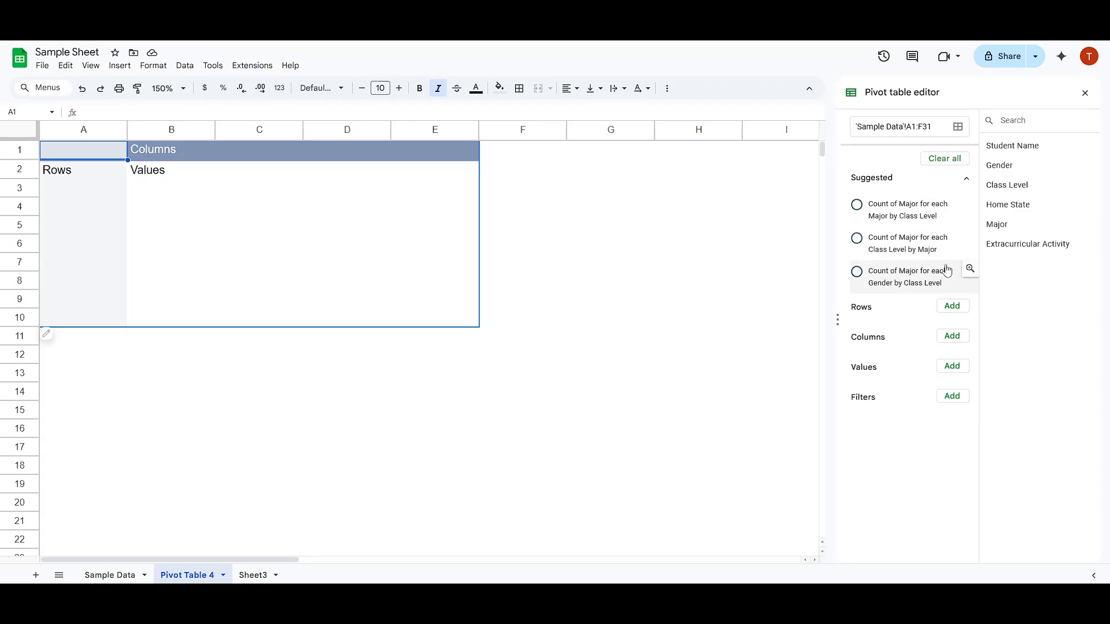
{"action": "left_click", "coordinate": [965, 178]}
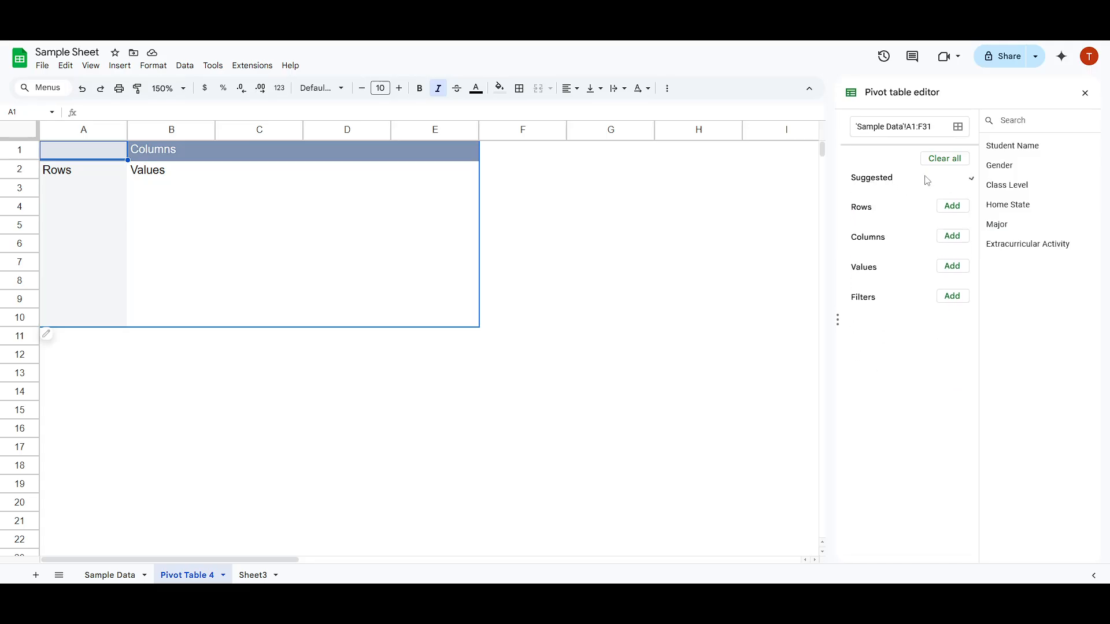
{"action": "left_click", "coordinate": [967, 178]}
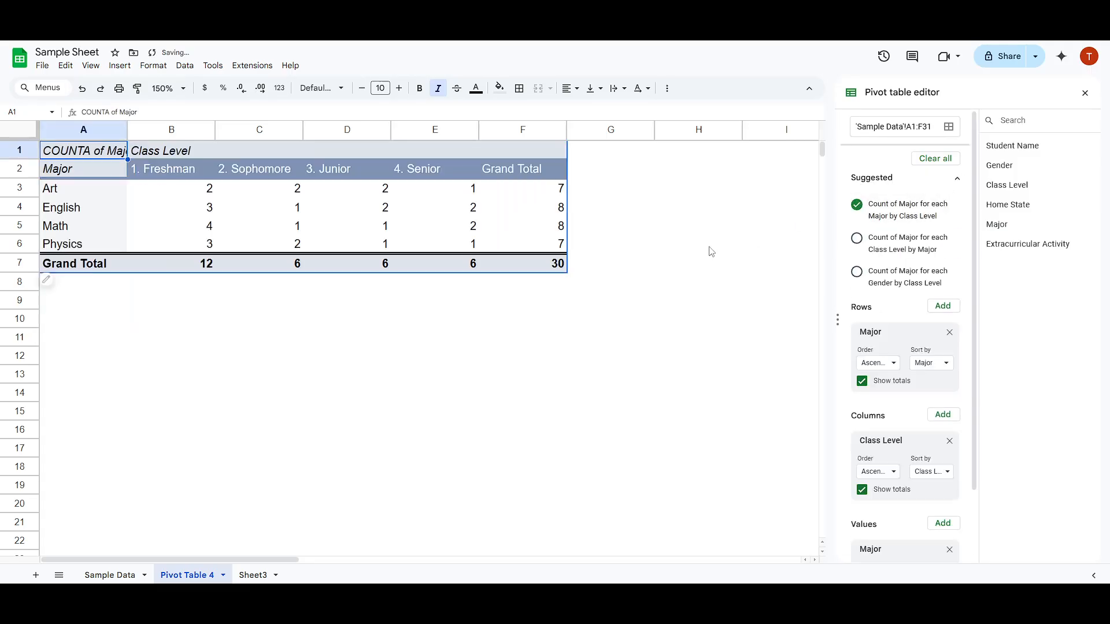
{"action": "mouse_move", "coordinate": [881, 243]}
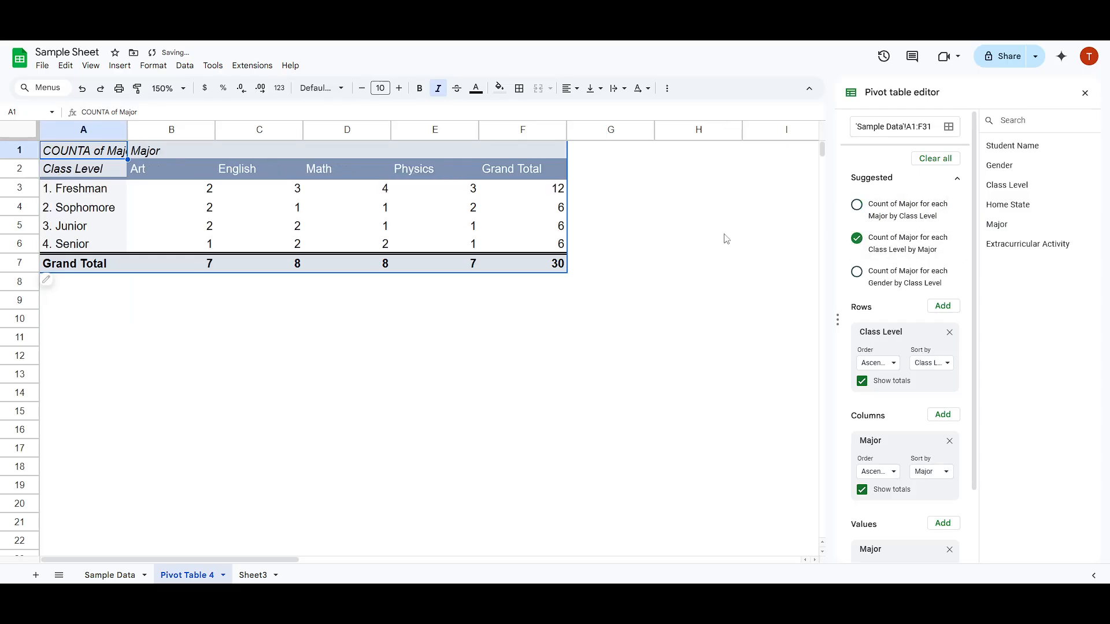
{"action": "mouse_move", "coordinate": [888, 273]}
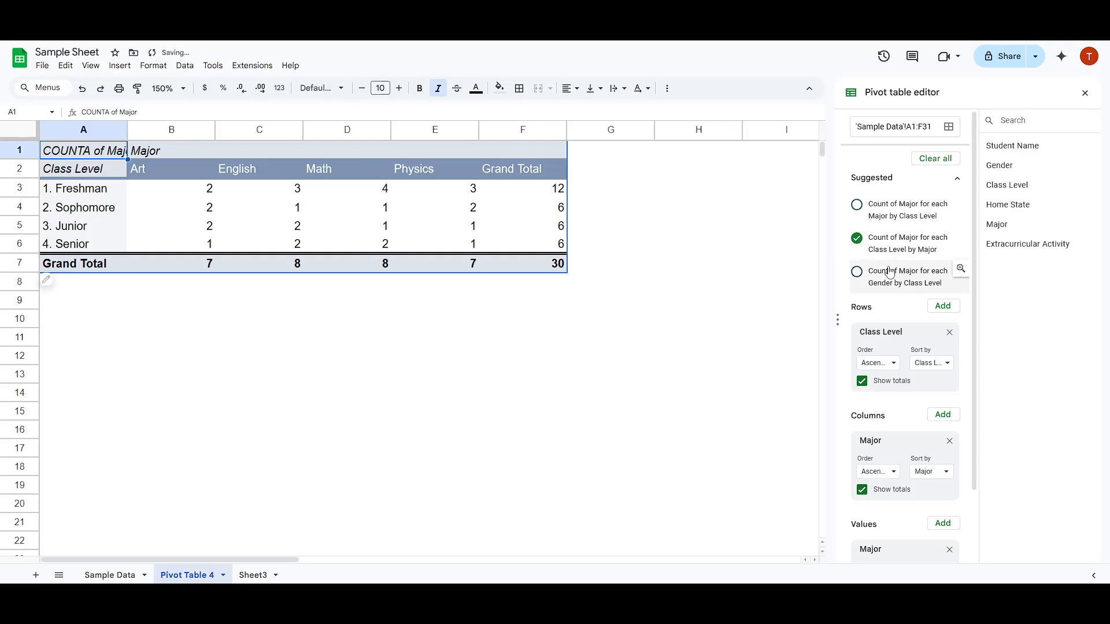
{"action": "left_click", "coordinate": [856, 271]}
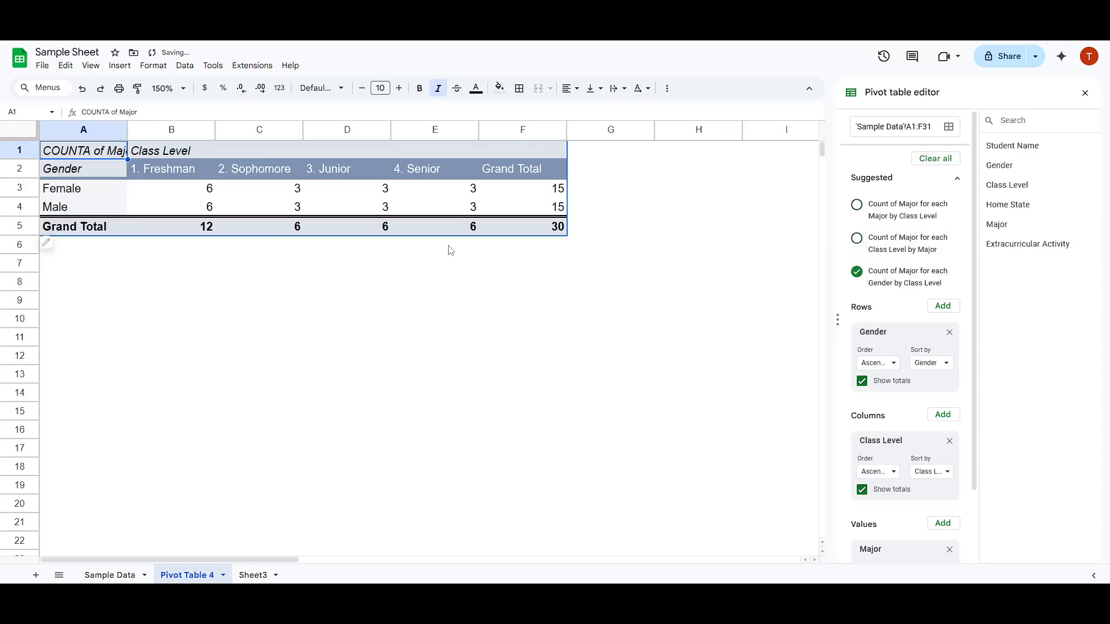
{"action": "left_click", "coordinate": [934, 159]}
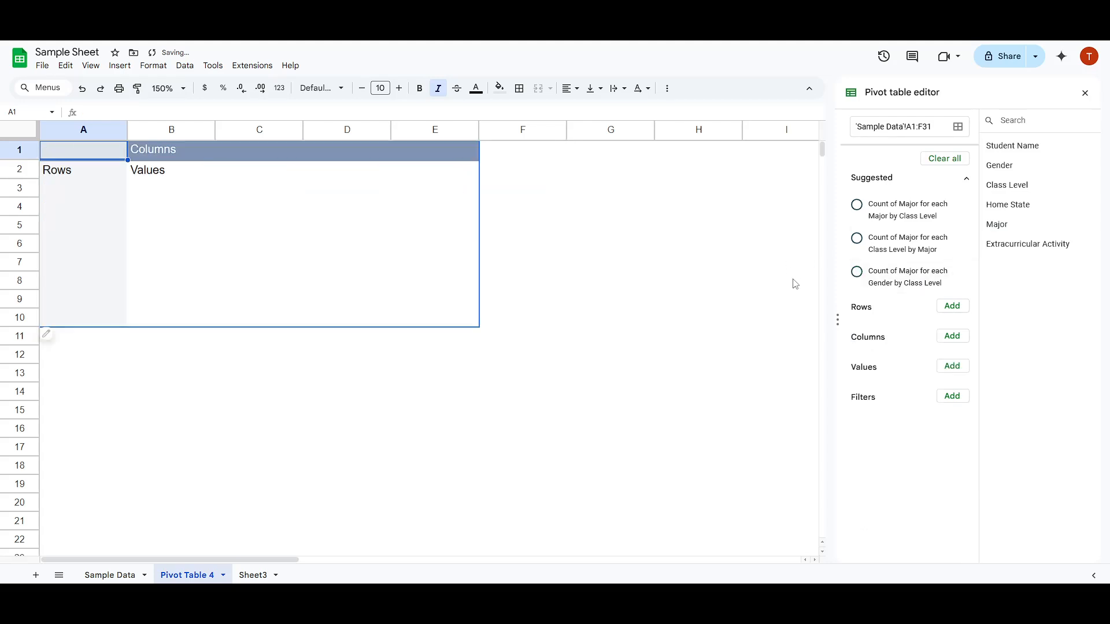
- Add Gender as the first row grouping, then nest Class Level under it
{"action": "left_click", "coordinate": [952, 306]}
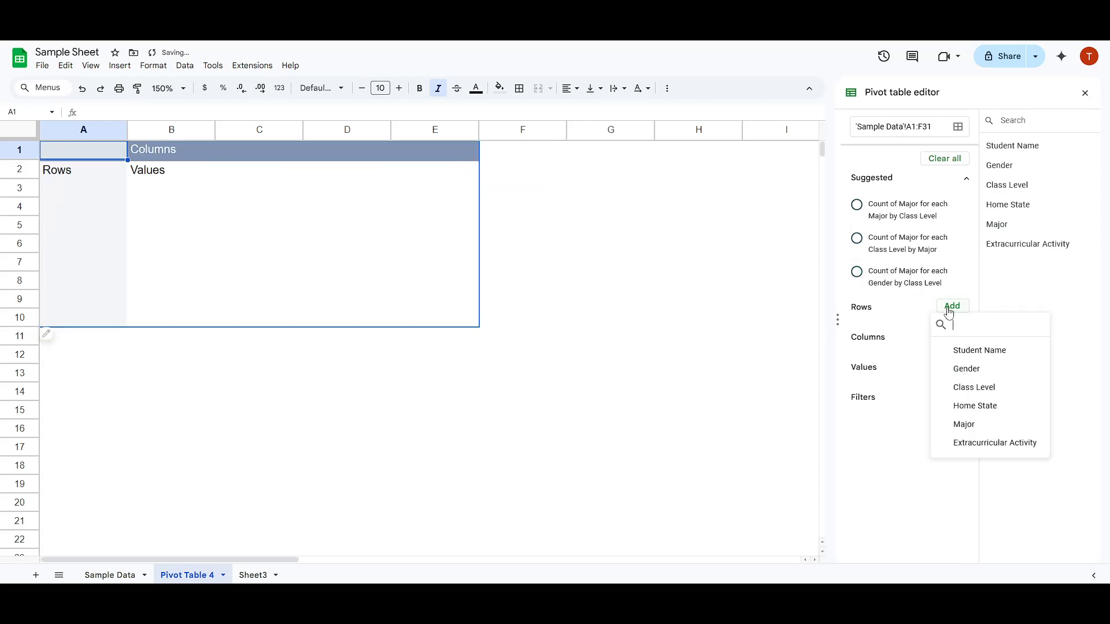
{"action": "mouse_move", "coordinate": [965, 369]}
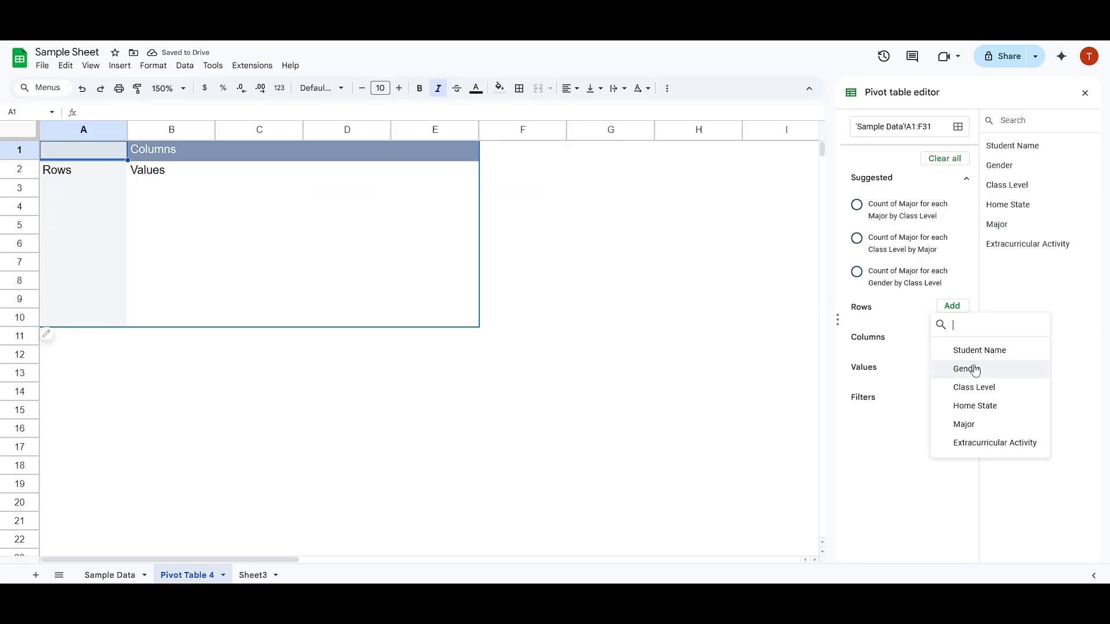
{"action": "left_click", "coordinate": [965, 369]}
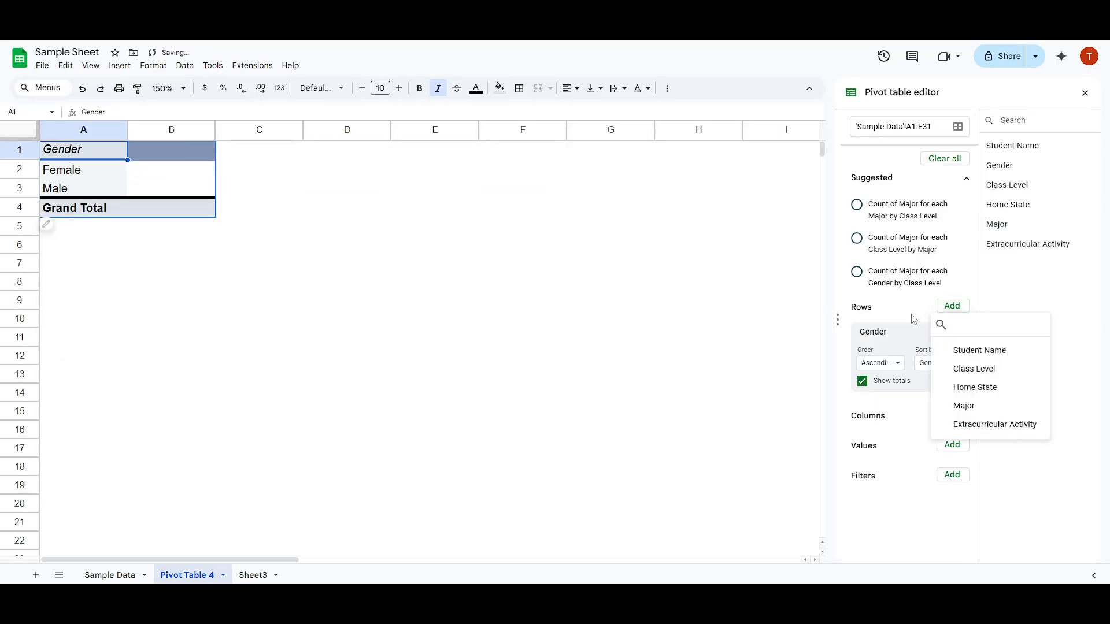
{"action": "mouse_move", "coordinate": [973, 369]}
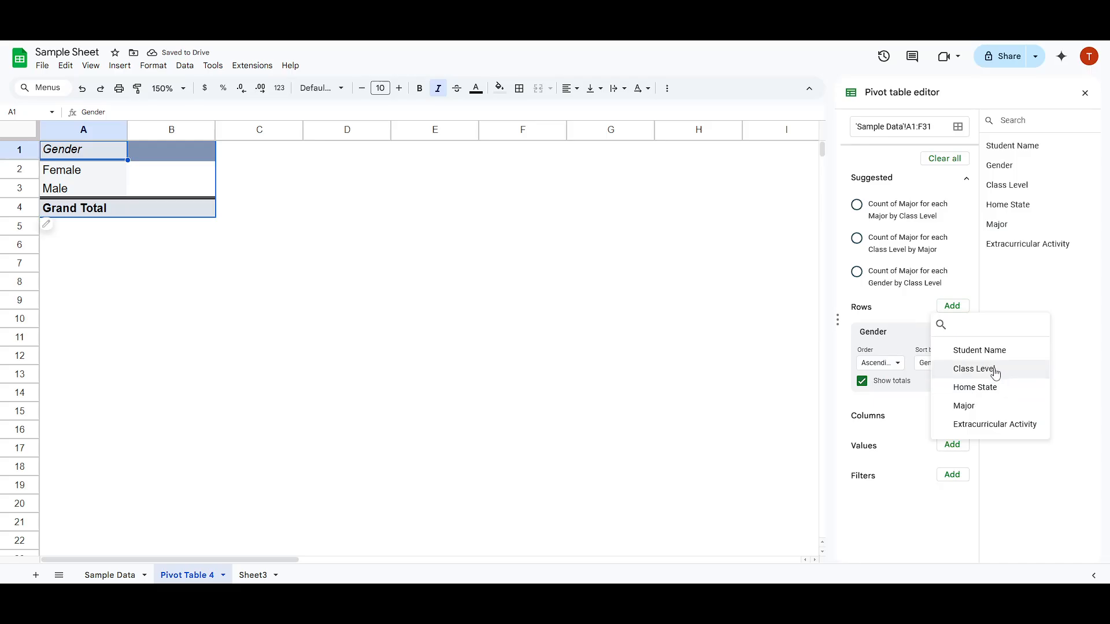
{"action": "left_click", "coordinate": [974, 369]}
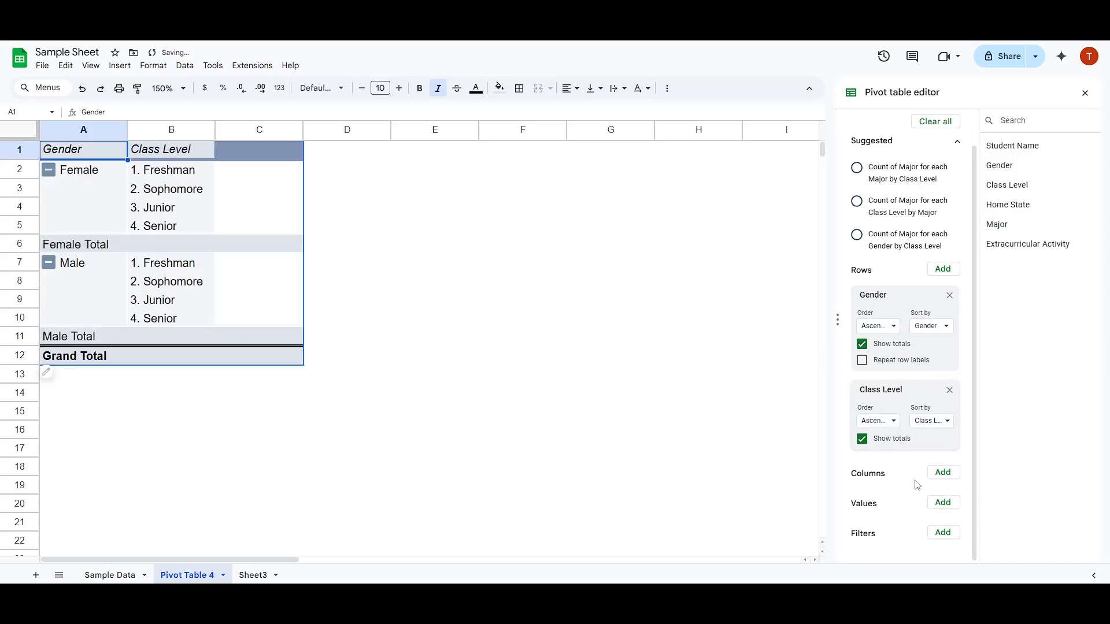
- Add a COUNTA of Gender values column; add COUNTA of Major, then remove it
{"action": "left_click", "coordinate": [930, 326]}
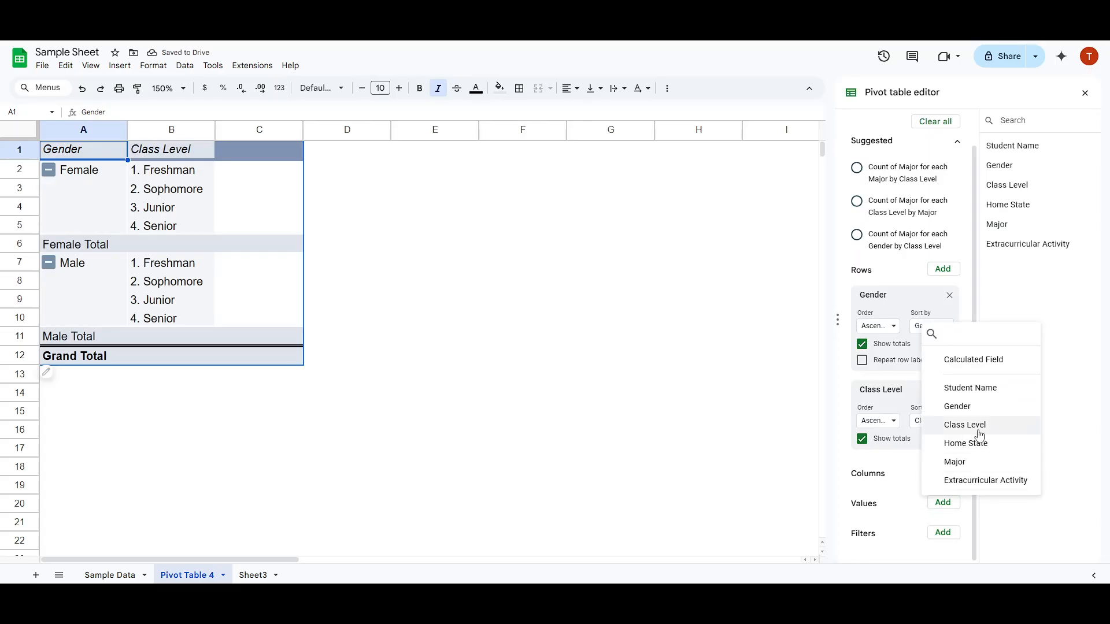
{"action": "mouse_move", "coordinate": [997, 400]}
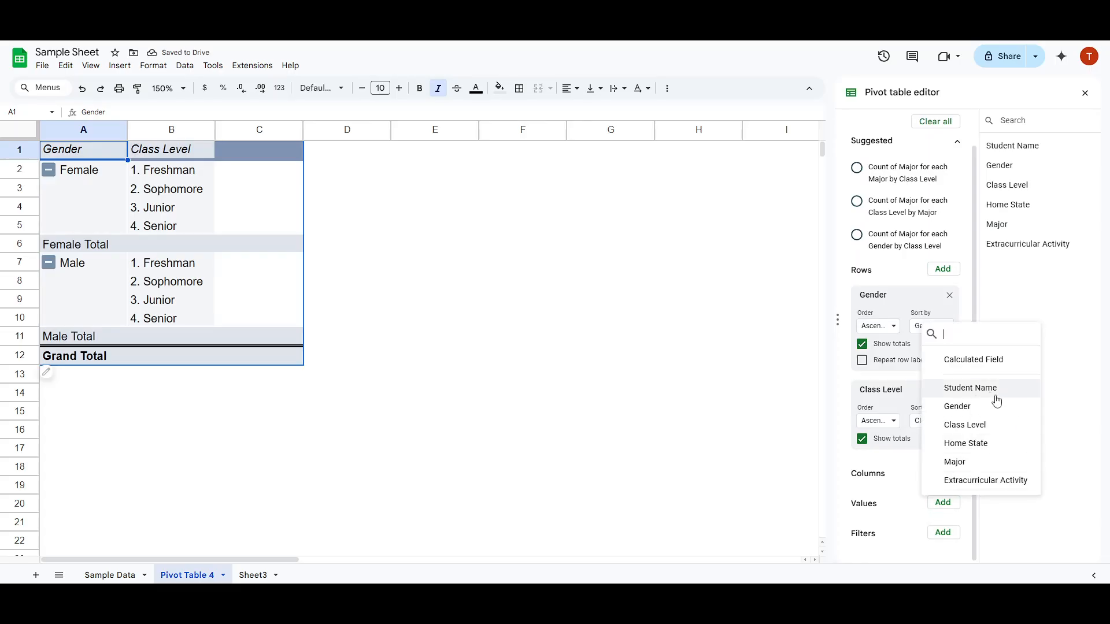
{"action": "mouse_move", "coordinate": [956, 406]}
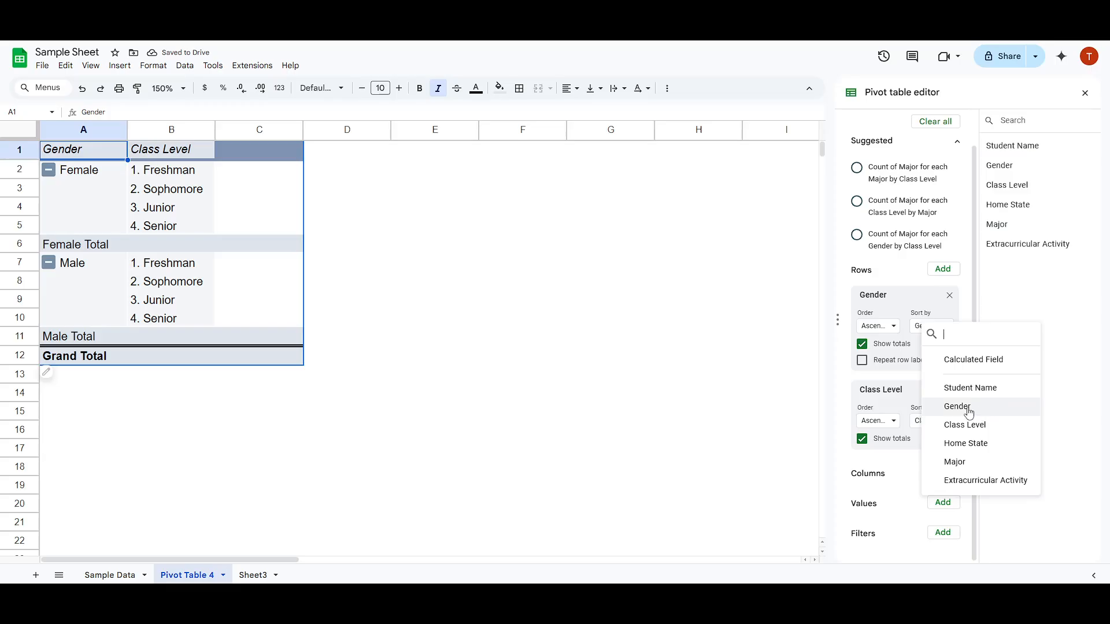
{"action": "mouse_move", "coordinate": [989, 418]}
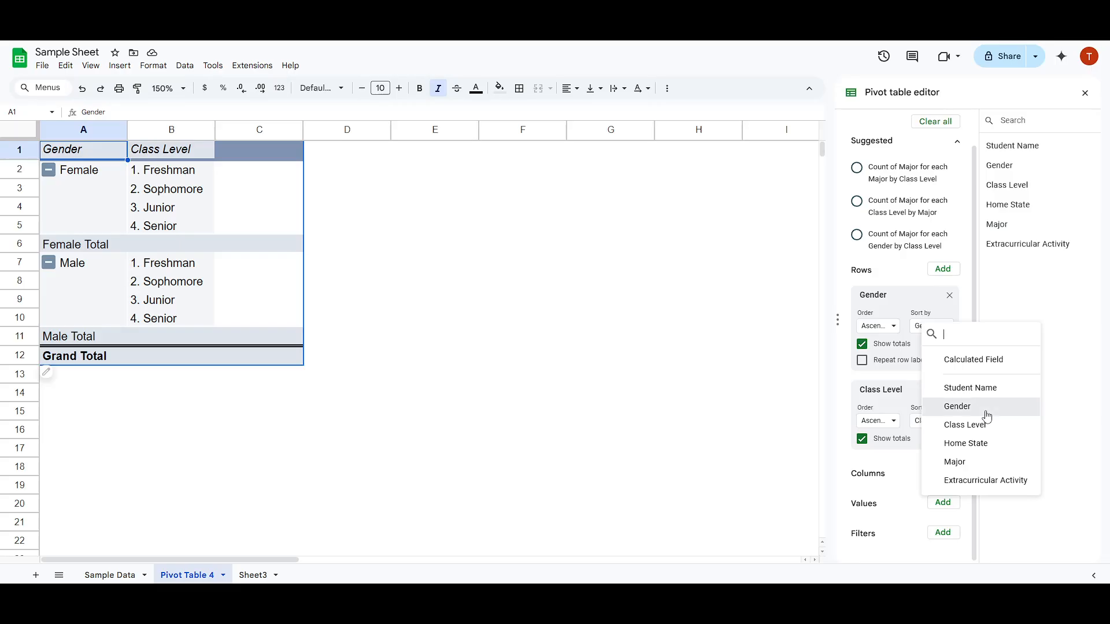
{"action": "left_click", "coordinate": [957, 406]}
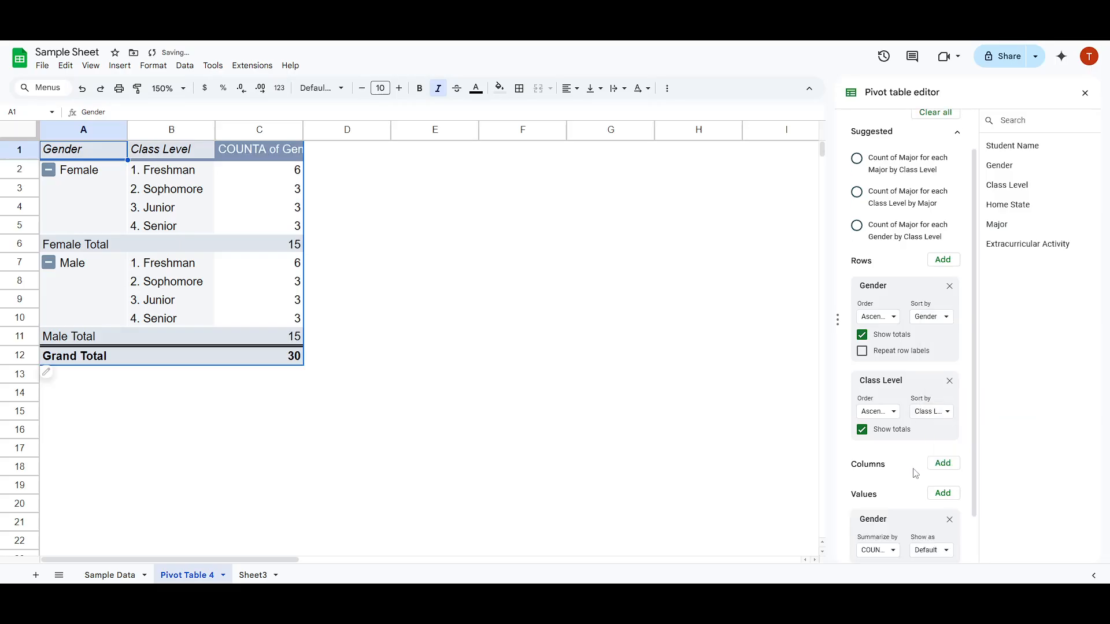
{"action": "scroll", "scroll_direction": "down", "scroll_amount": 3}
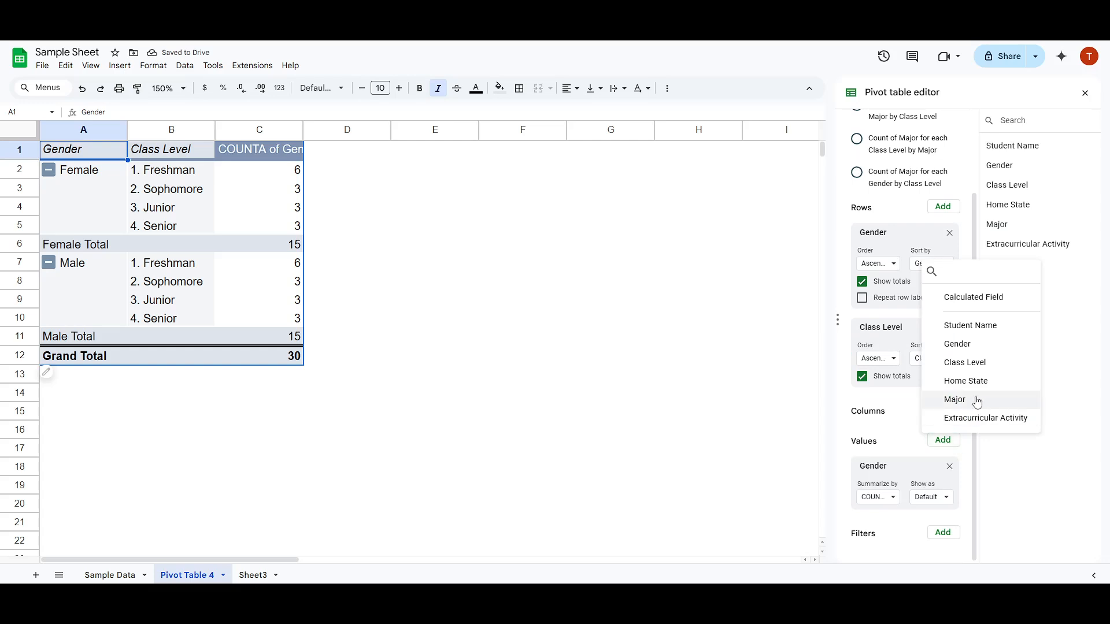
{"action": "mouse_move", "coordinate": [981, 406]}
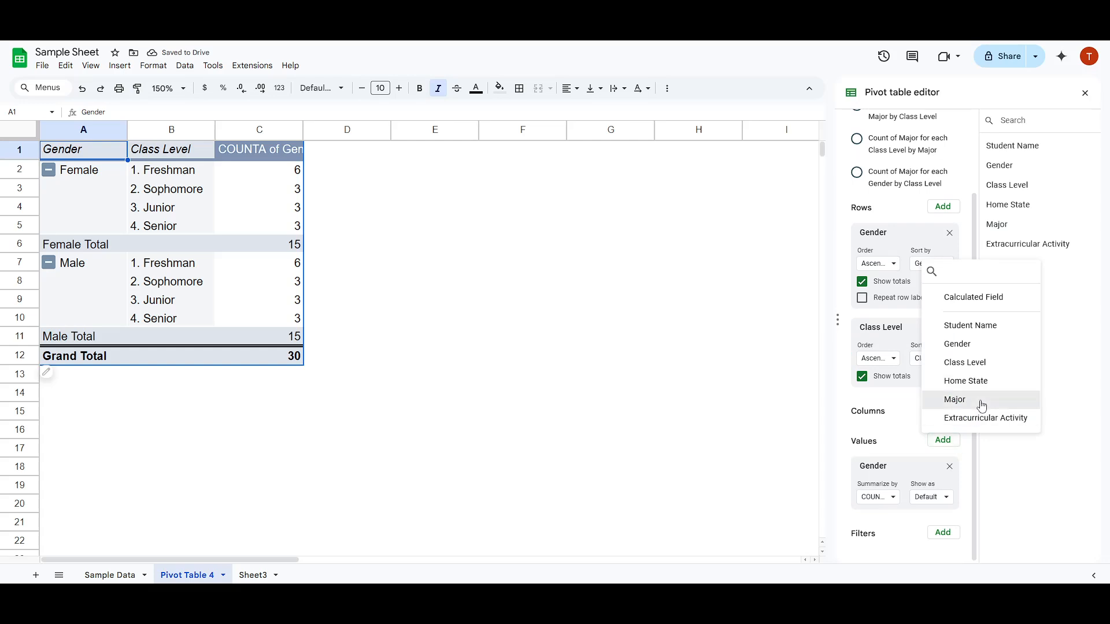
{"action": "left_click", "coordinate": [956, 399]}
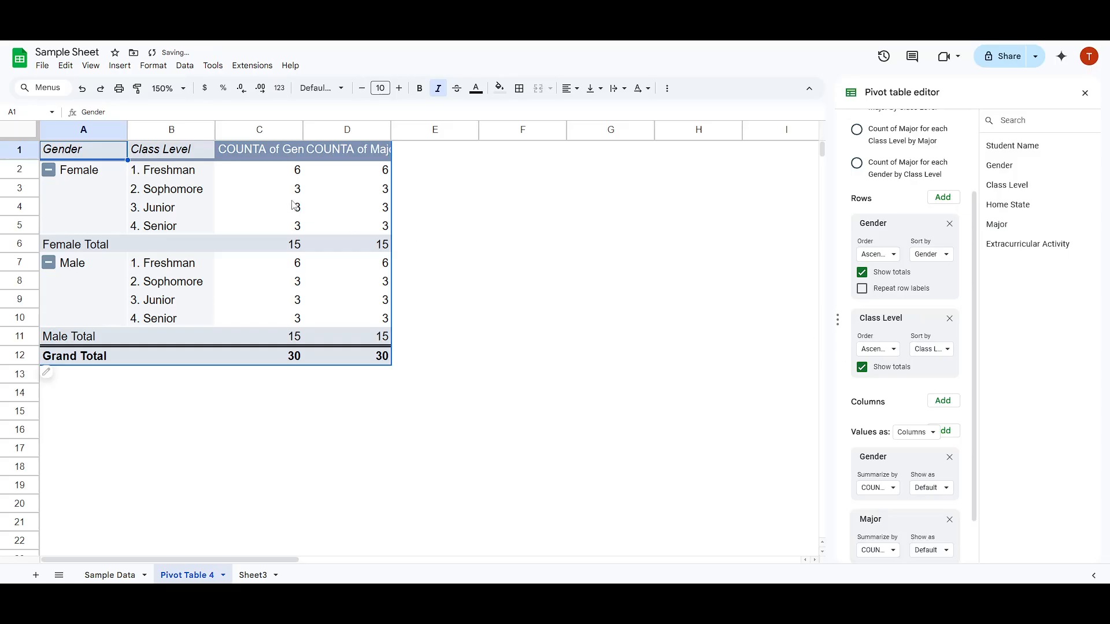
{"action": "mouse_move", "coordinate": [885, 459]}
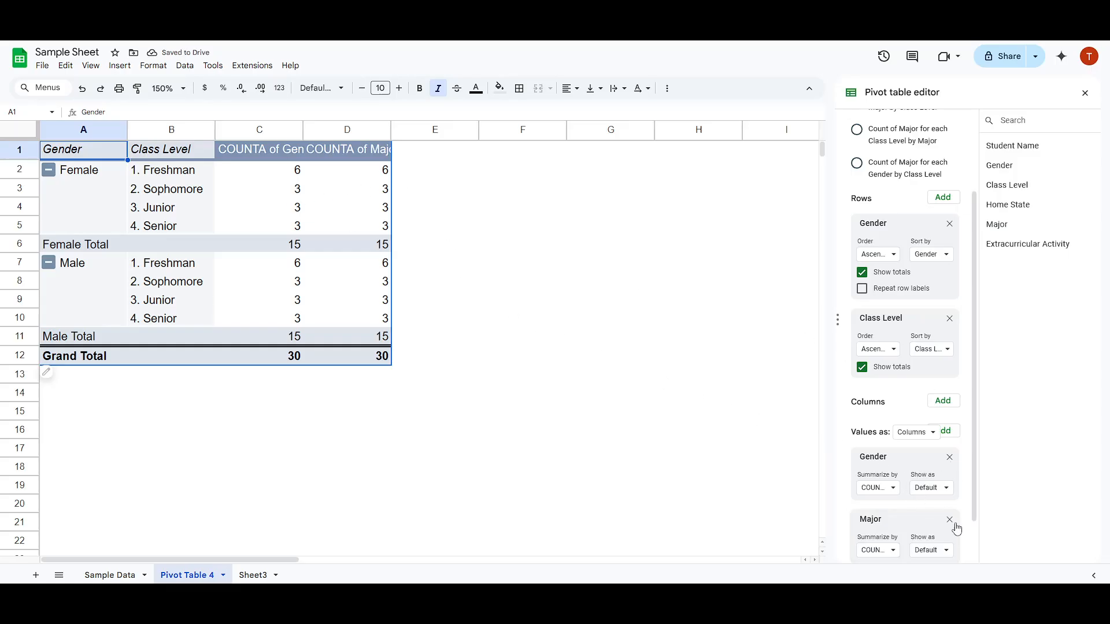
{"action": "left_click", "coordinate": [949, 519]}
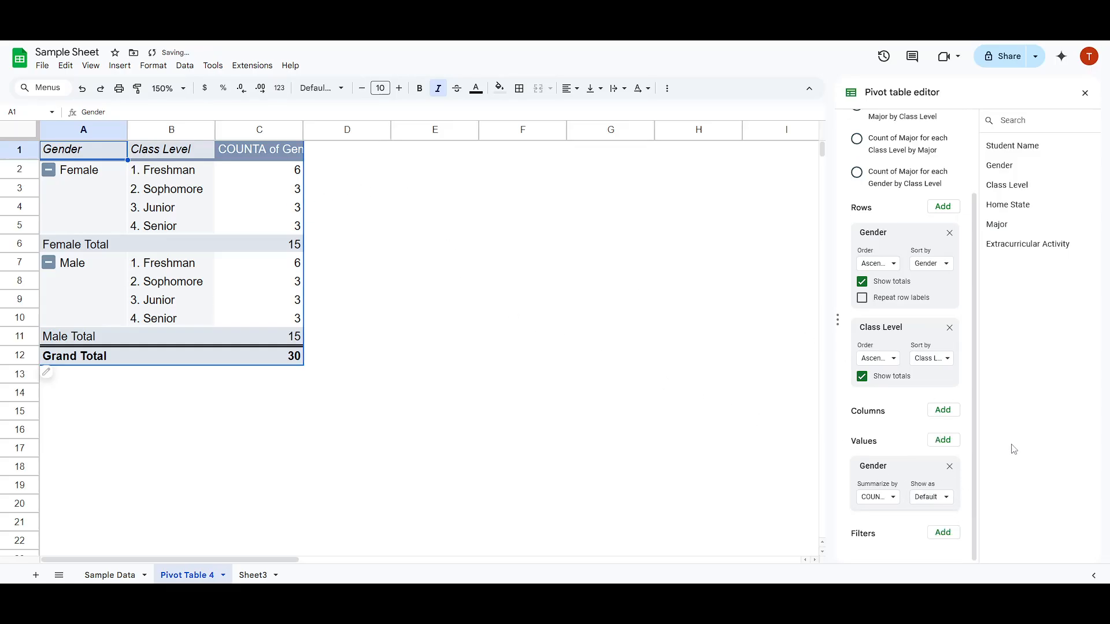